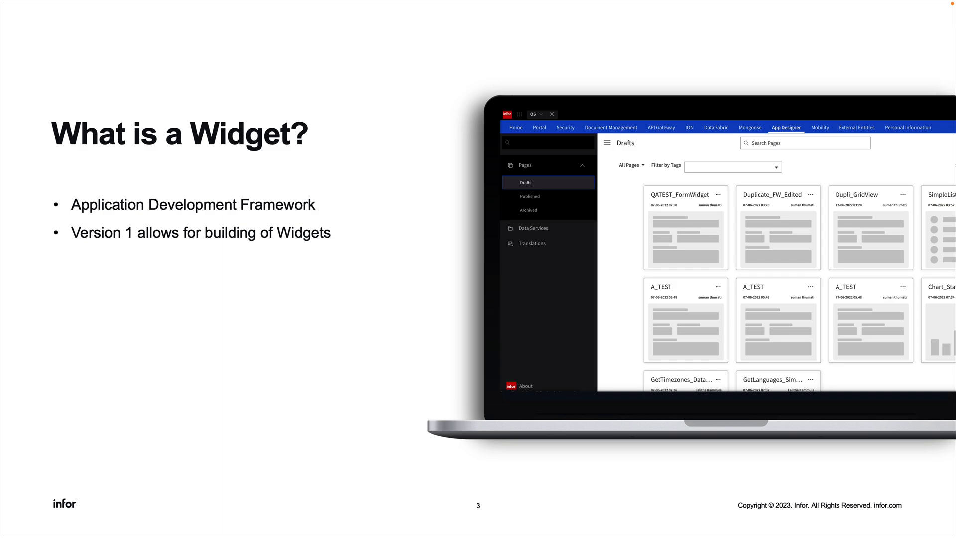
# End the What is a Widget? slideshow to reach the Infor OS home page
pyautogui.press('Right')
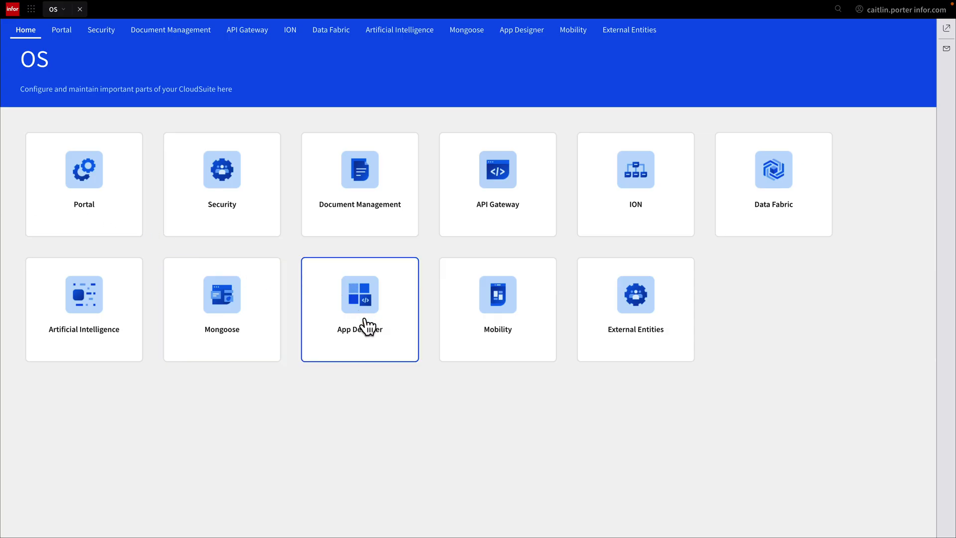
# In App Designer, list the published pages and show SLCustomersTop10's actions
pyautogui.click(360, 295)
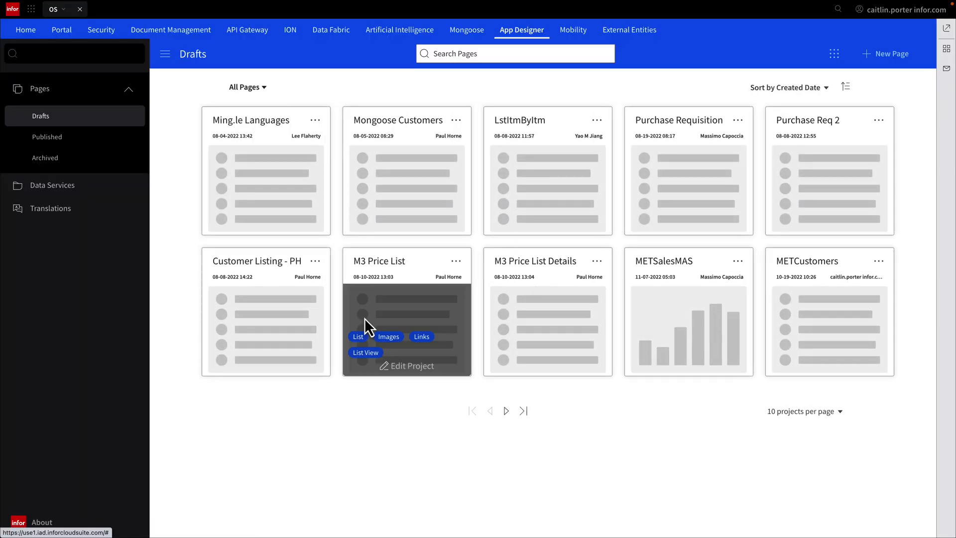
pyautogui.moveTo(358, 390)
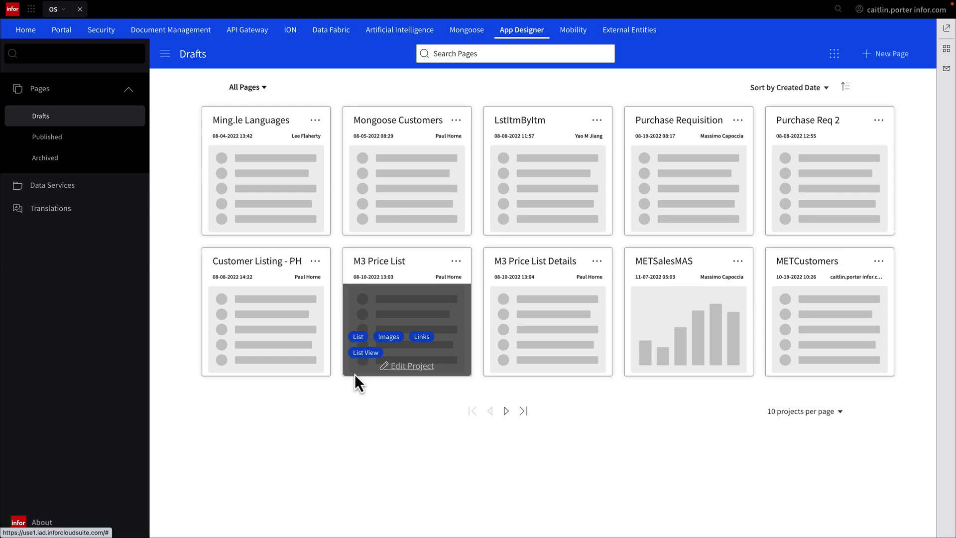
pyautogui.moveTo(359, 433)
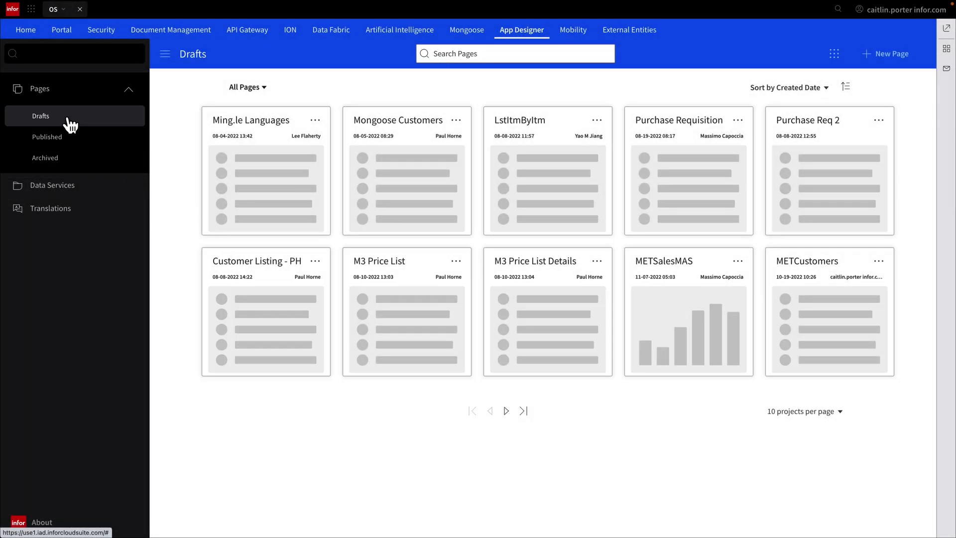
pyautogui.moveTo(72, 139)
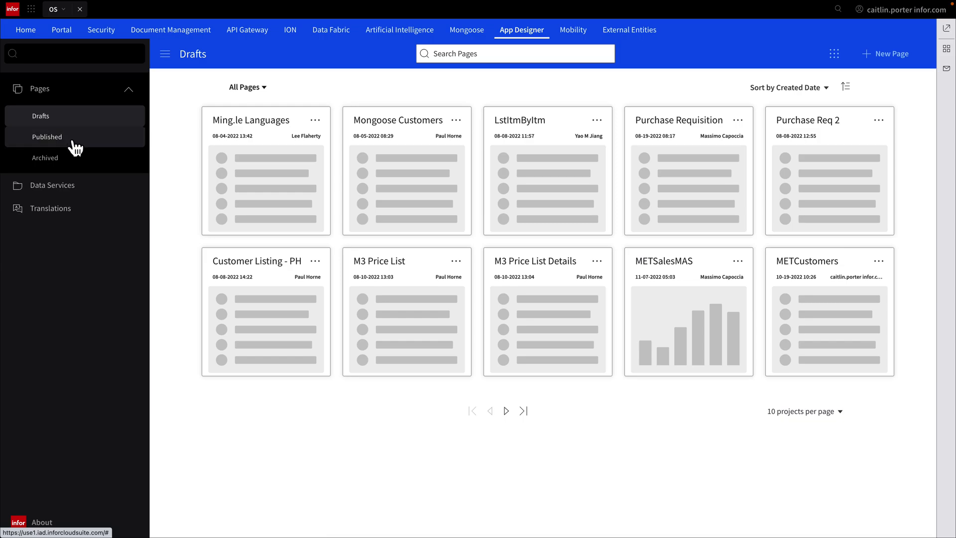
pyautogui.click(47, 136)
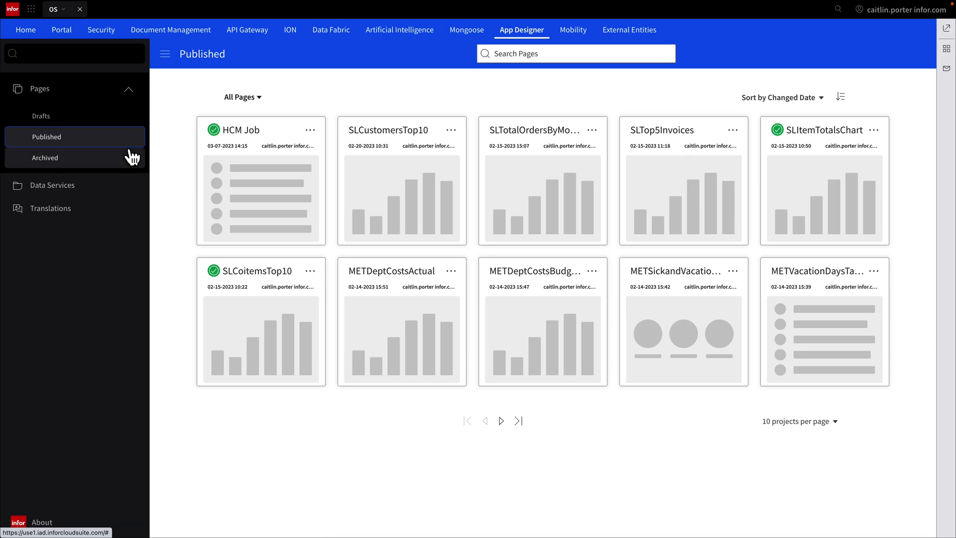
pyautogui.click(453, 130)
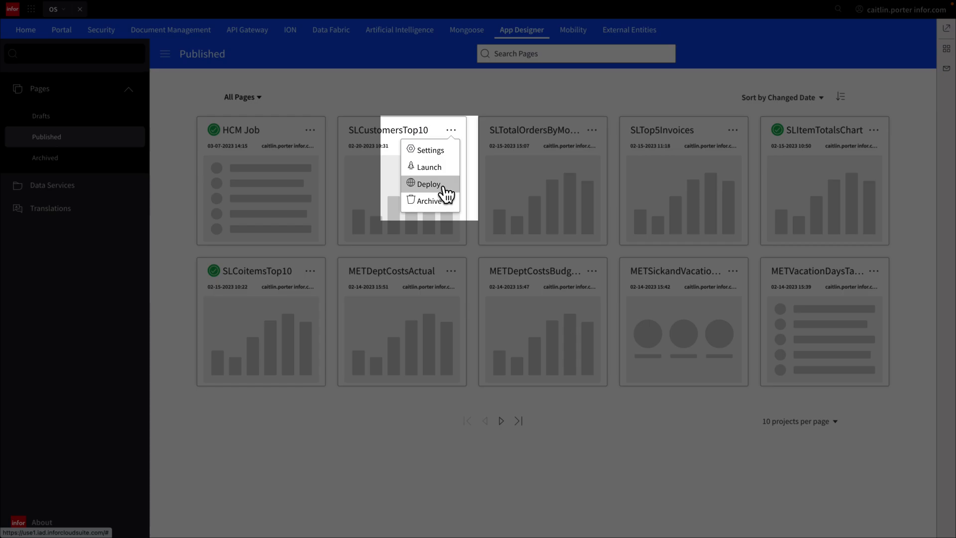
# Dismiss the SLCustomersTop10 action menu and return to the draft pages
pyautogui.click(453, 130)
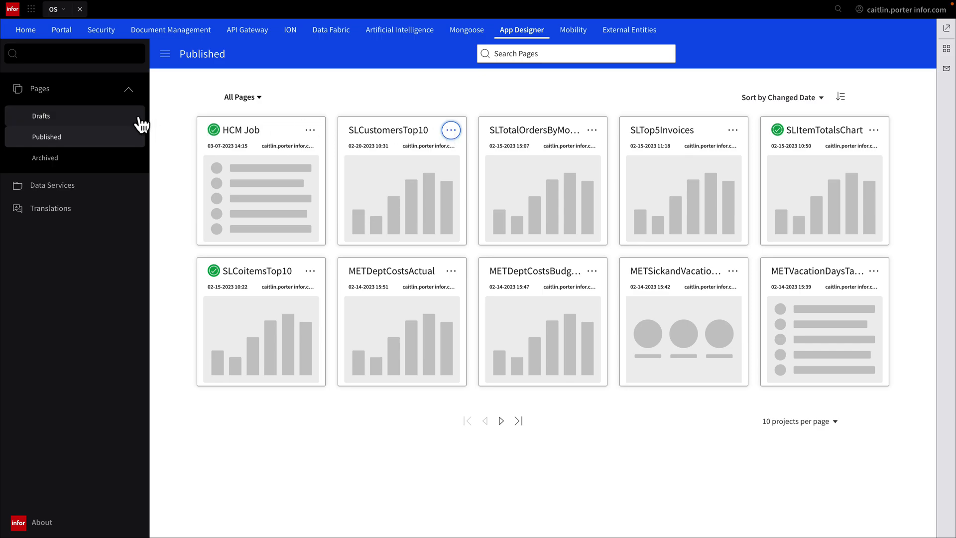
pyautogui.click(41, 115)
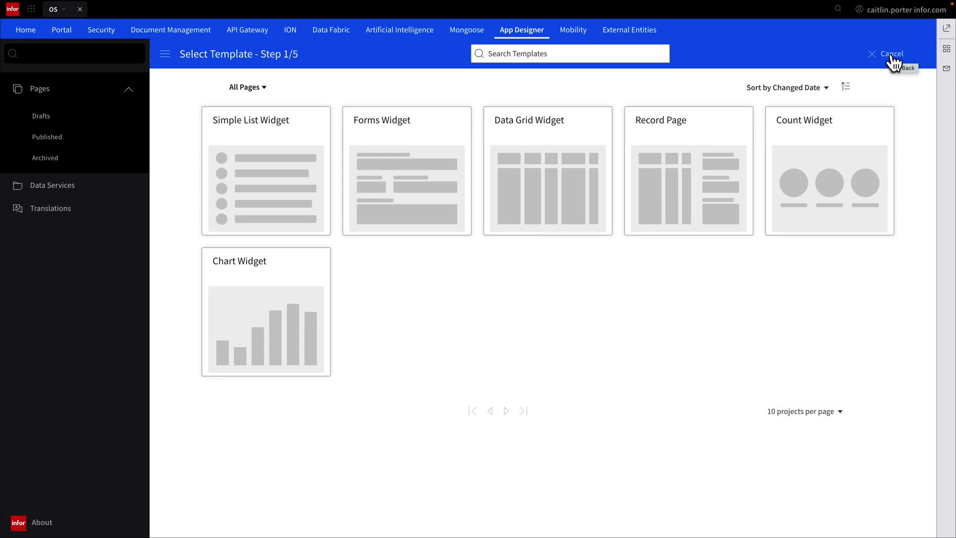
pyautogui.moveTo(743, 69)
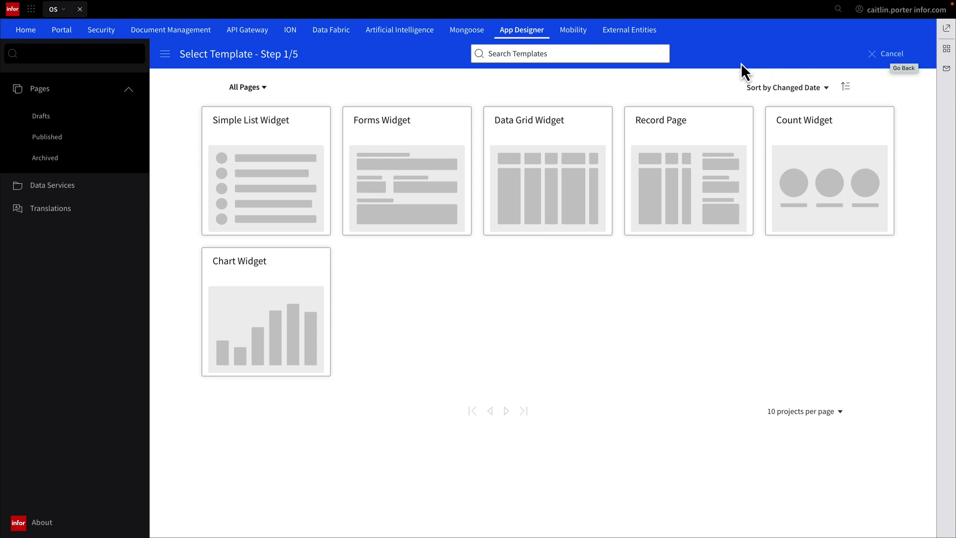
pyautogui.moveTo(251, 194)
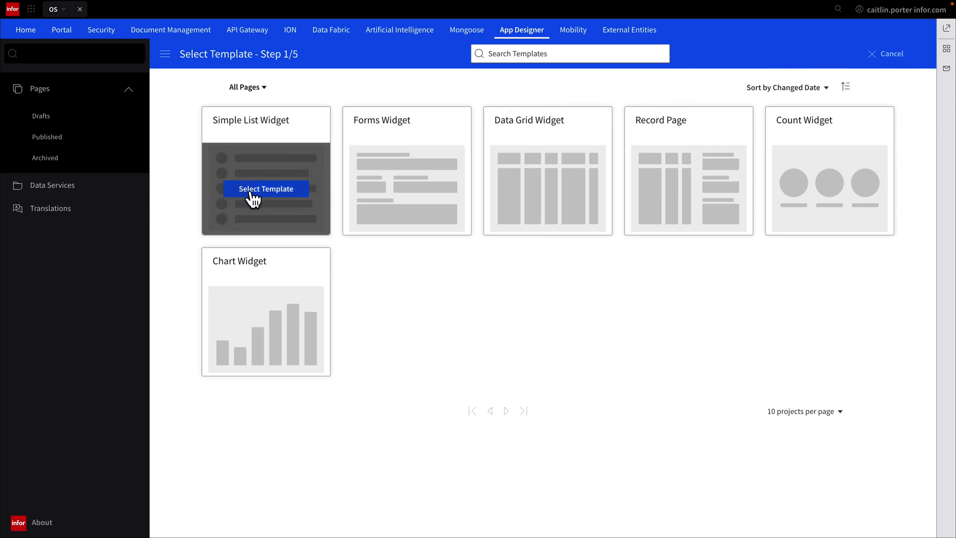
pyautogui.moveTo(265, 202)
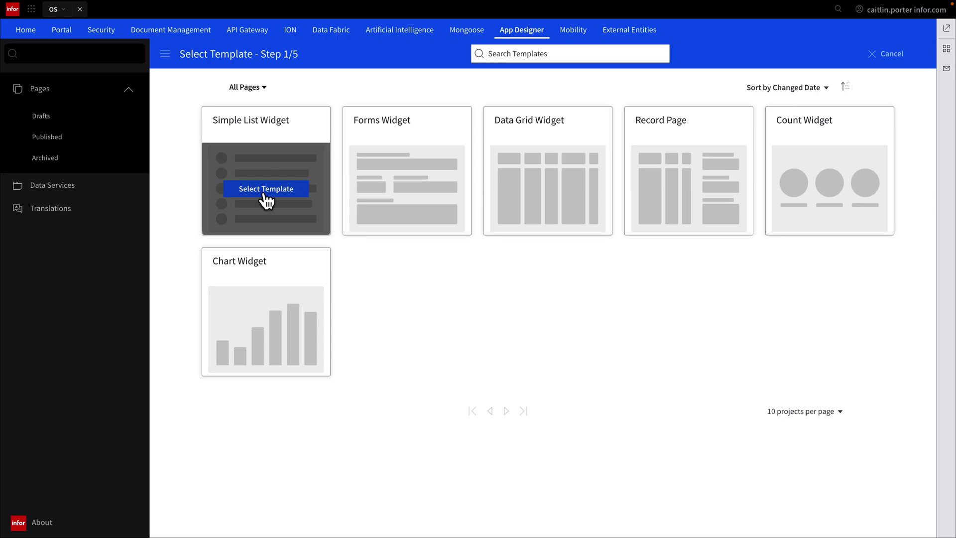
# Choose the Simple List Widget template titled Customer Listing, with search and row images enabled
pyautogui.click(265, 188)
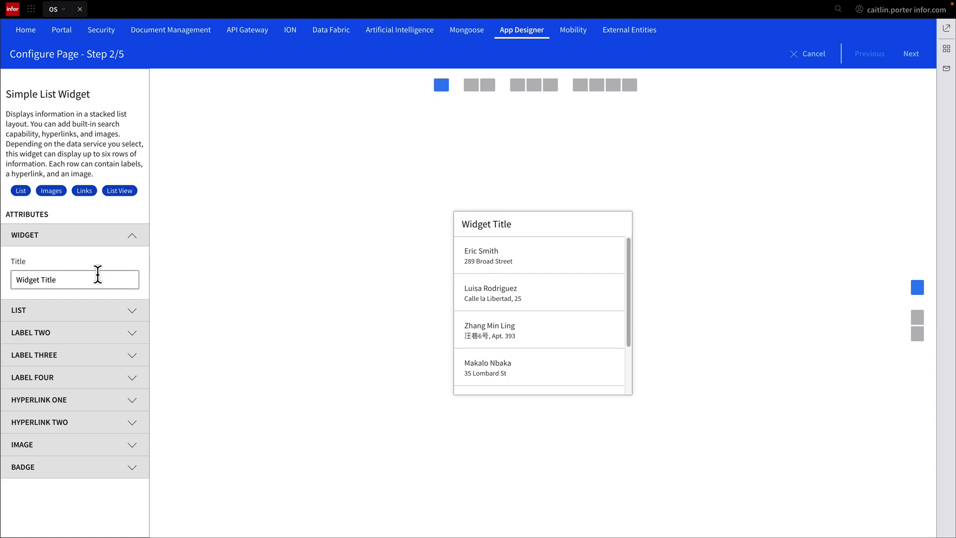
pyautogui.write('Customer Listing')
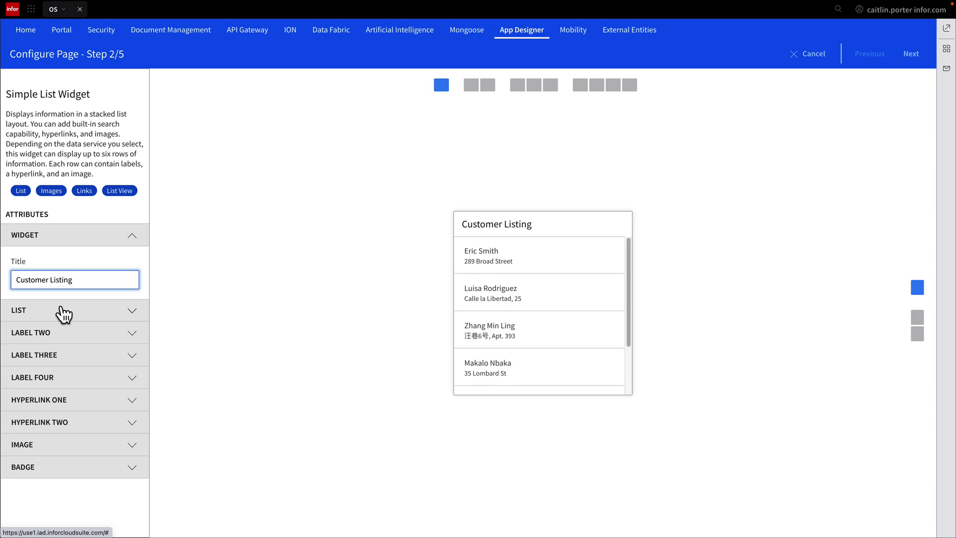
pyautogui.click(75, 310)
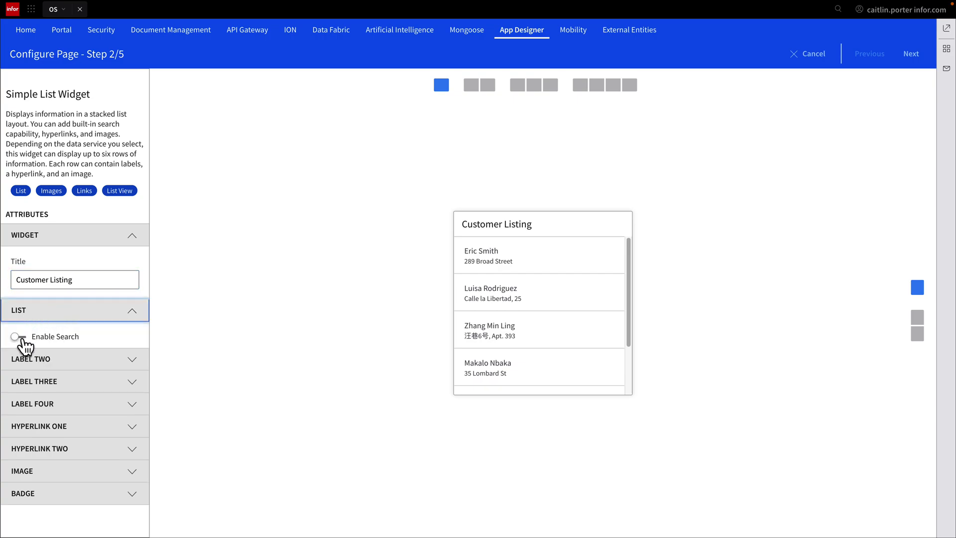
pyautogui.click(17, 336)
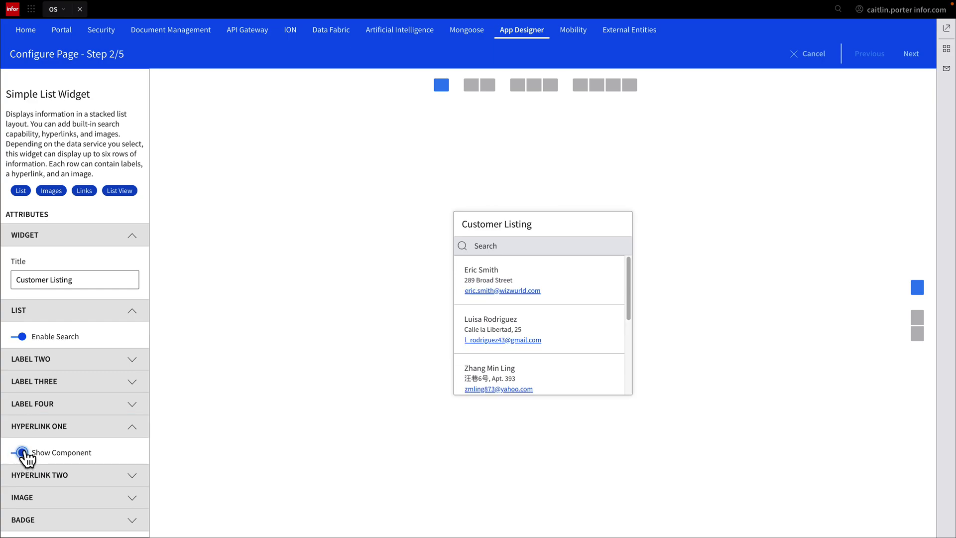
pyautogui.click(17, 452)
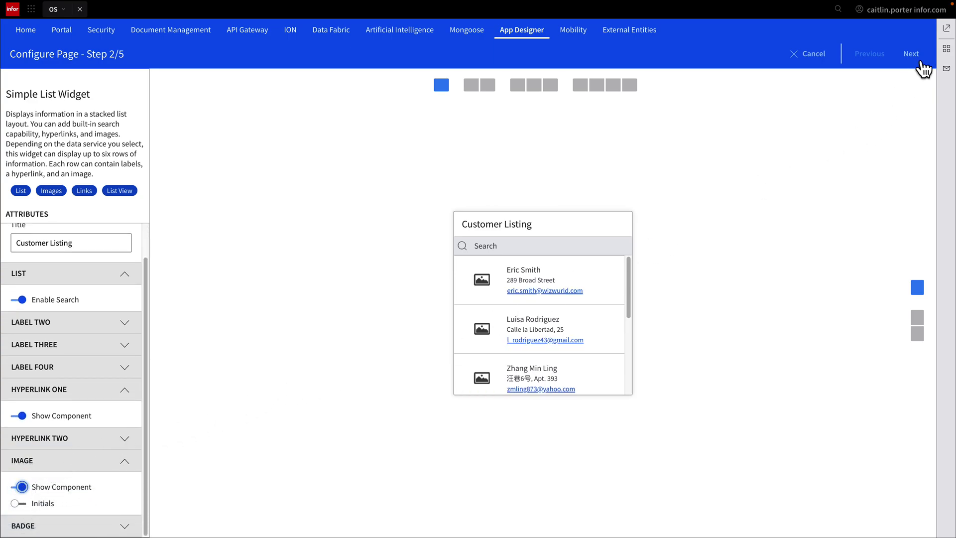
# Name the page CustomerListing, keeping tags List, Images, Links and List View
pyautogui.click(911, 54)
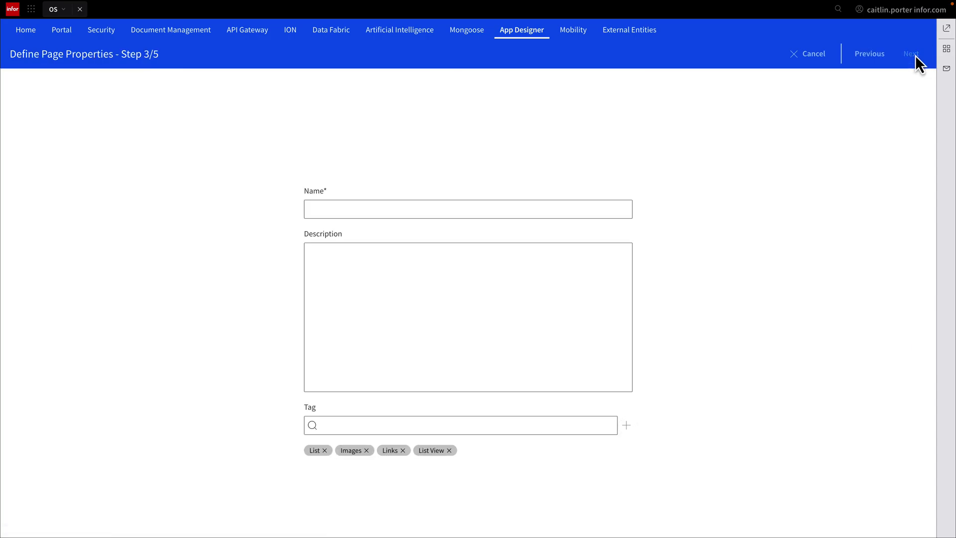
pyautogui.click(411, 209)
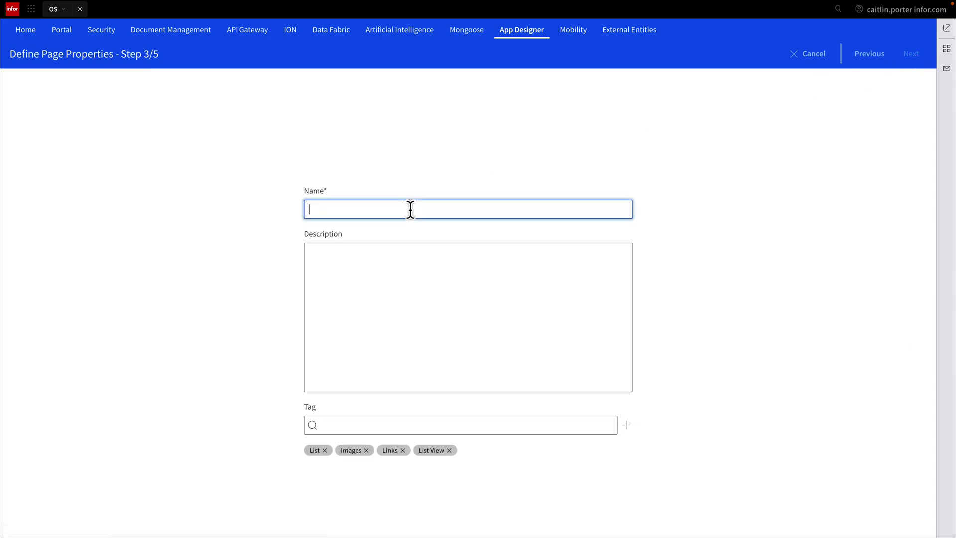
pyautogui.write('CustomerListing')
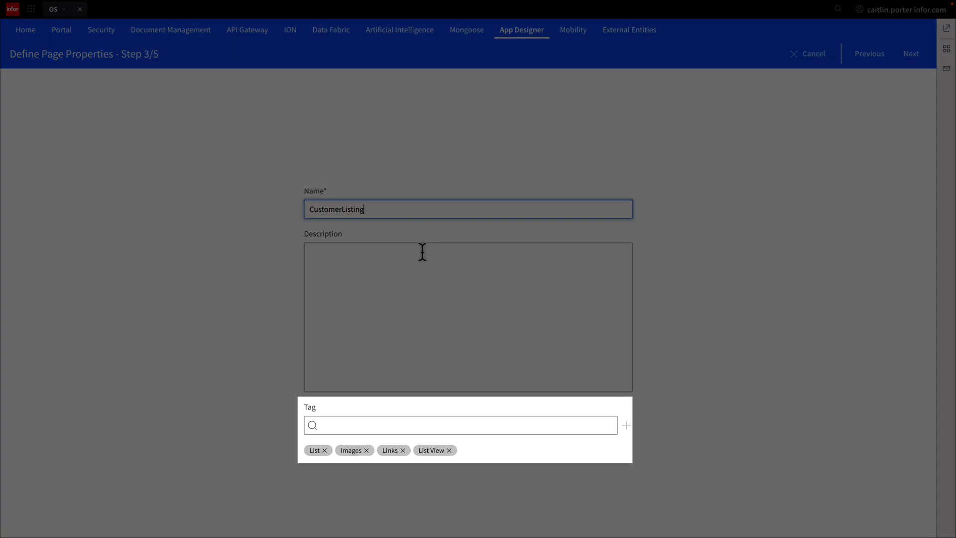
pyautogui.moveTo(417, 268)
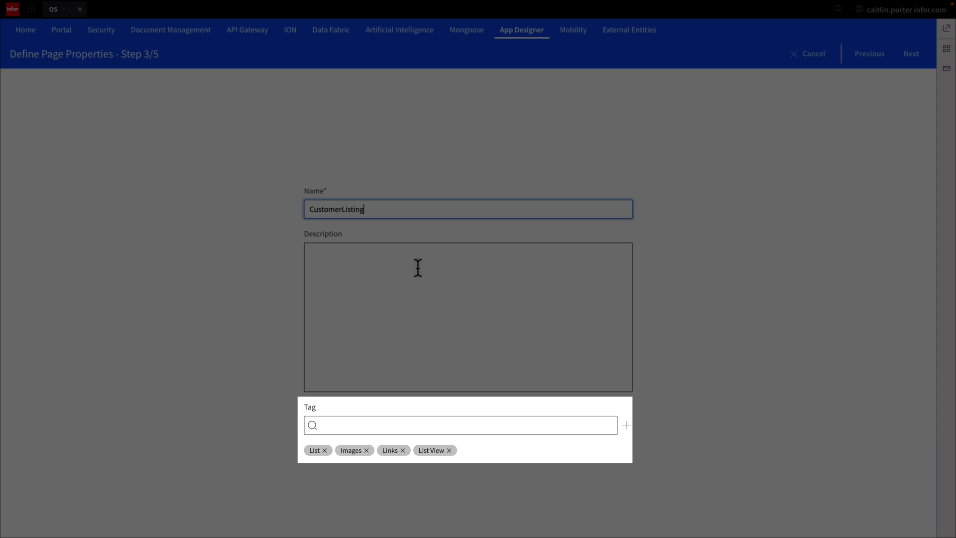
pyautogui.click(418, 267)
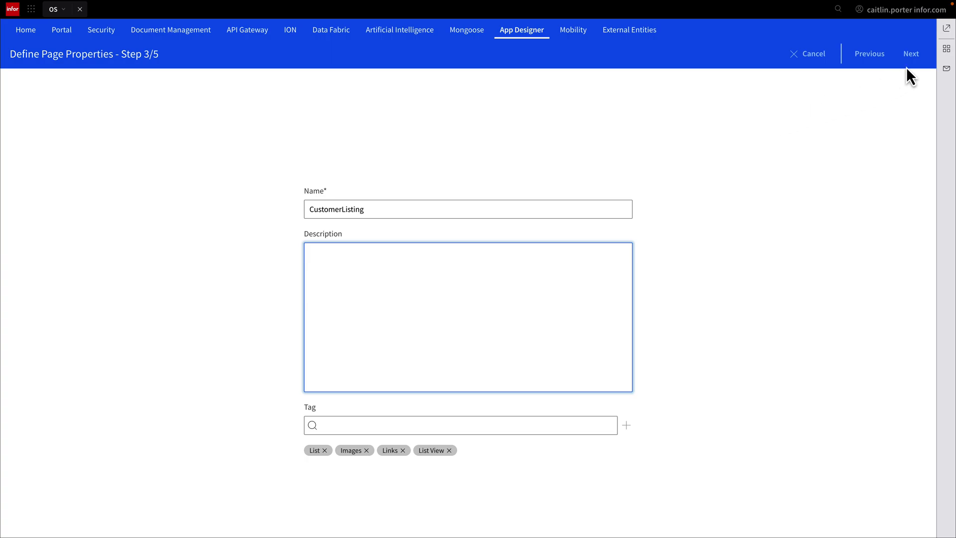
pyautogui.click(911, 53)
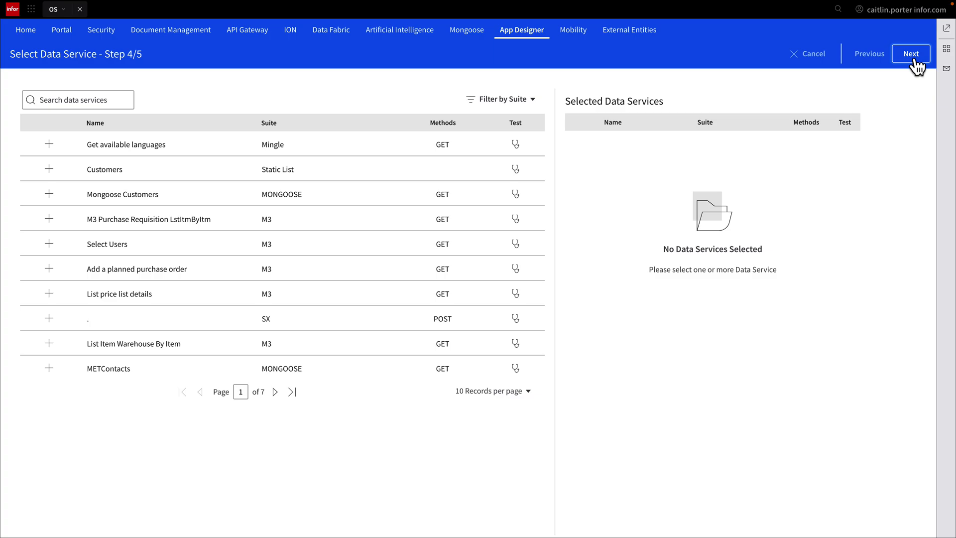
# Search for metcu, add the METCustomers data service, and advance to Translatable Strings
pyautogui.write('m')
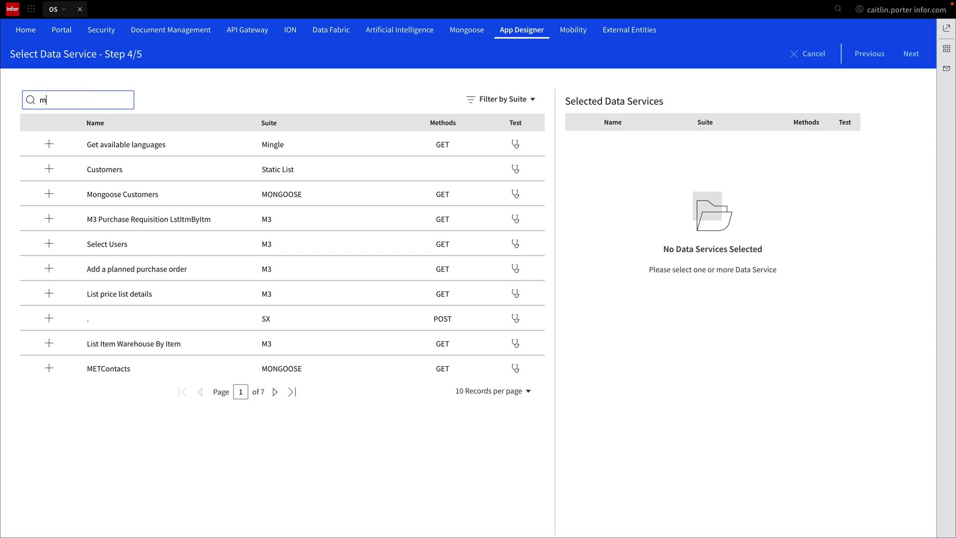
pyautogui.write('etcu')
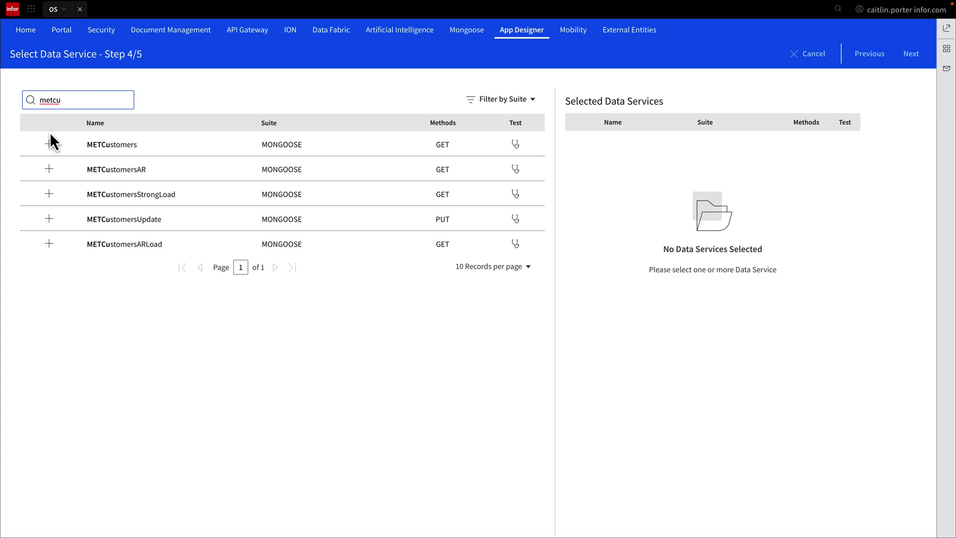
pyautogui.moveTo(50, 150)
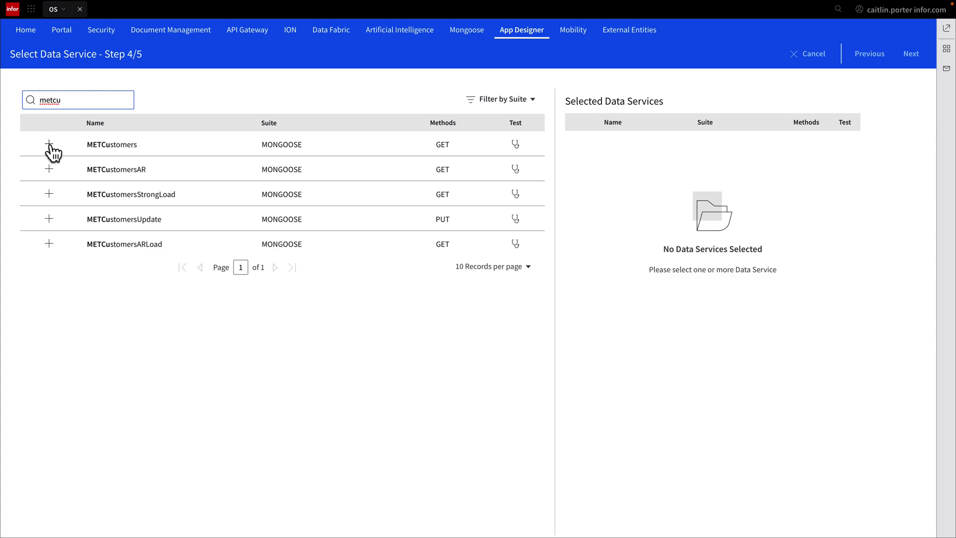
pyautogui.click(49, 145)
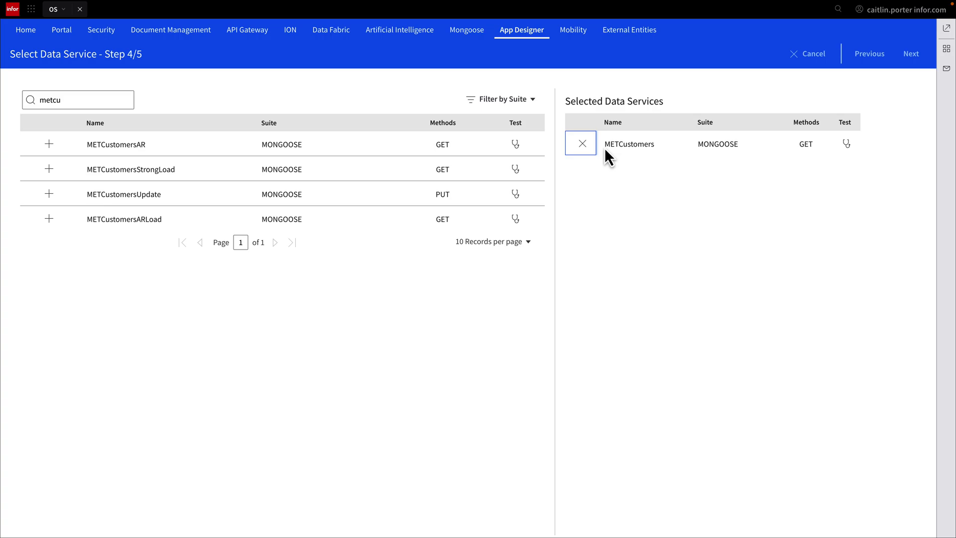
pyautogui.click(911, 54)
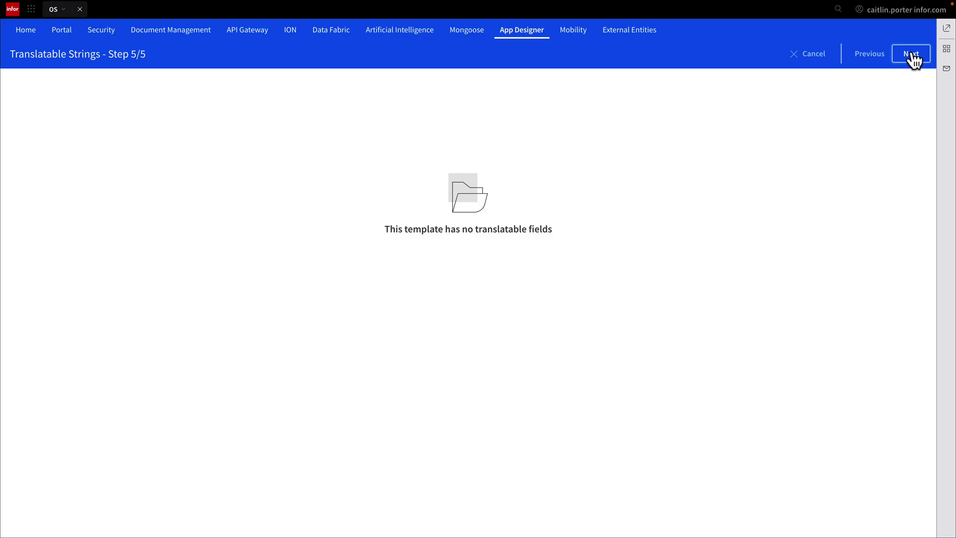
# Finish the wizard to open the CustomerListing page editor
pyautogui.click(912, 54)
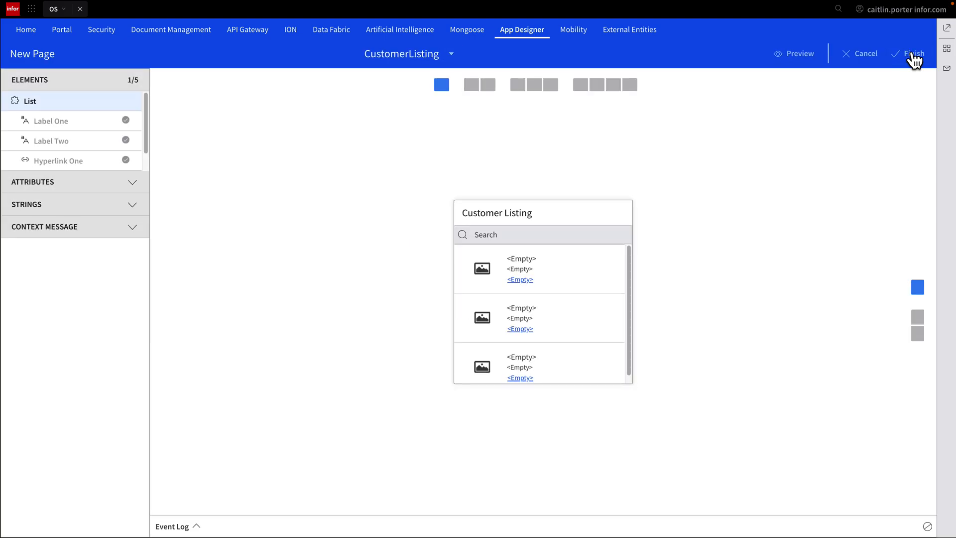
pyautogui.moveTo(254, 197)
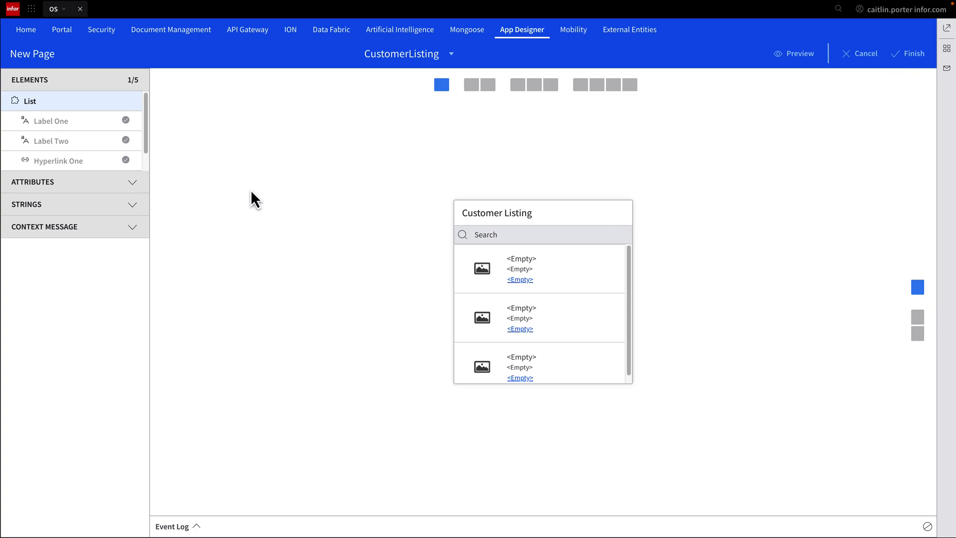
# Bind Label One to the customer Name and Label Two to Address
pyautogui.click(51, 121)
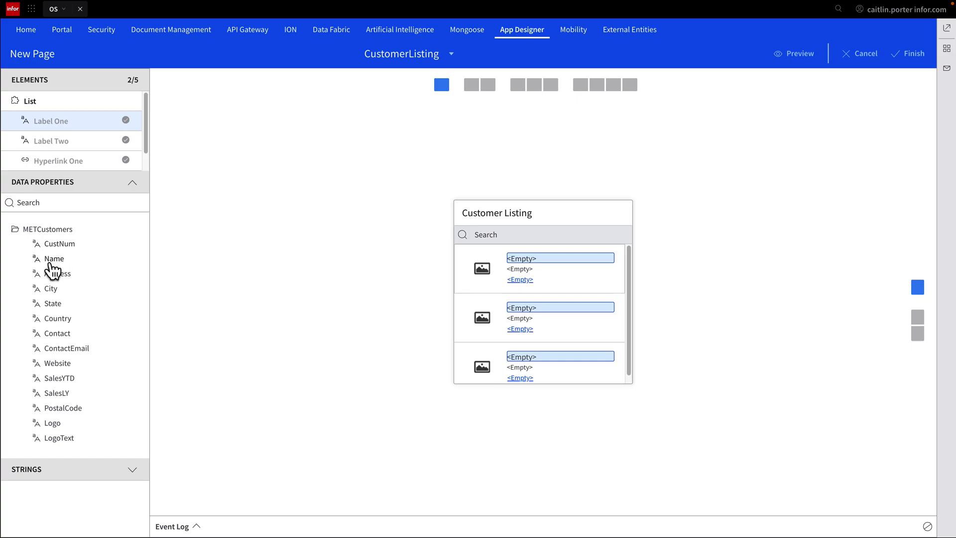
pyautogui.click(54, 259)
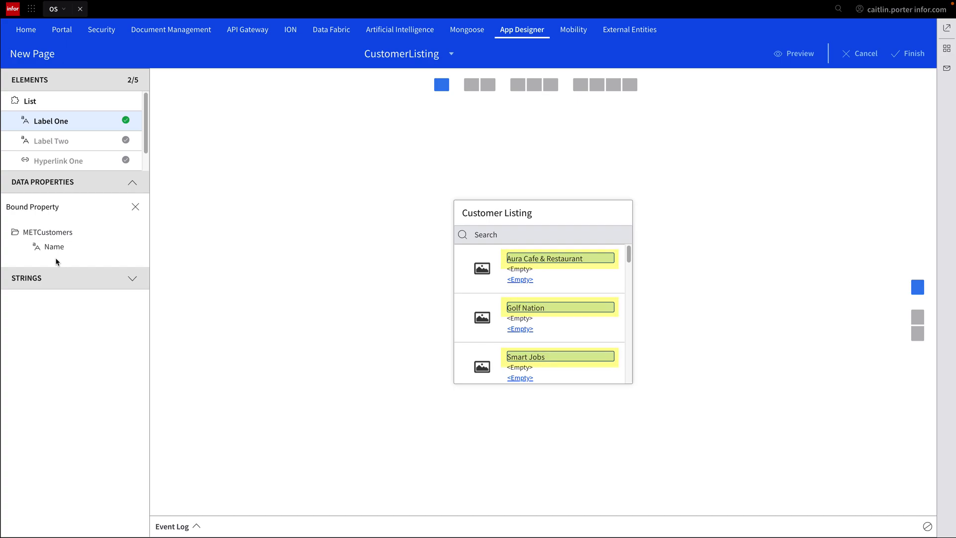
pyautogui.click(49, 141)
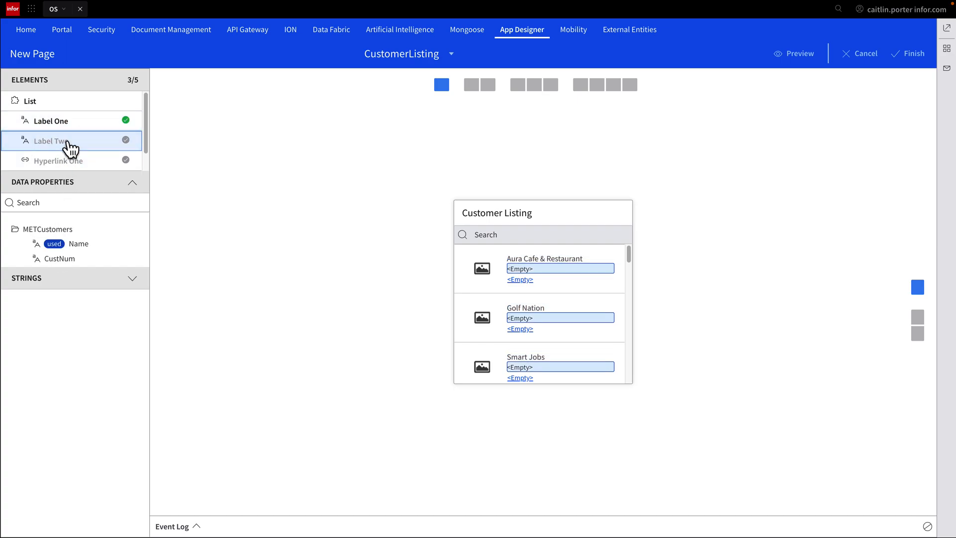
pyautogui.click(15, 229)
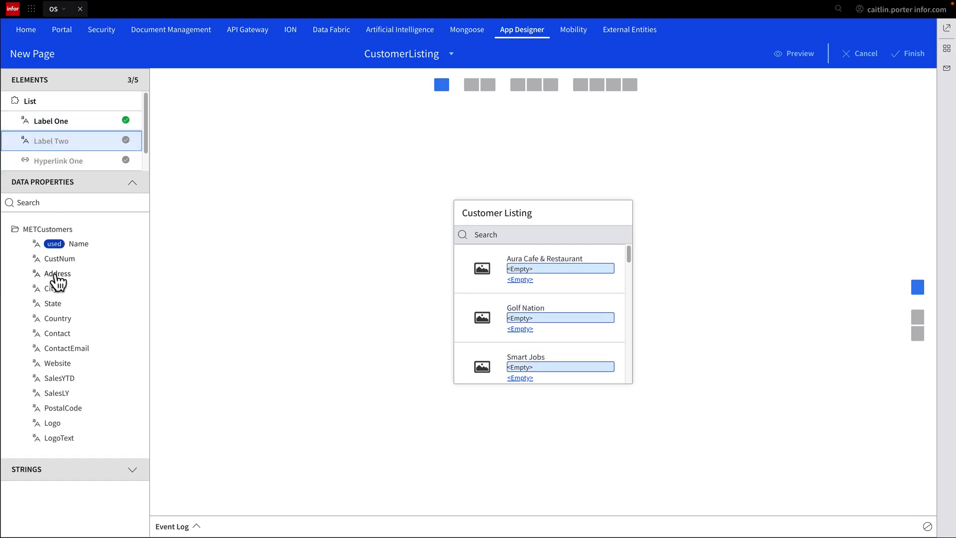
pyautogui.click(58, 274)
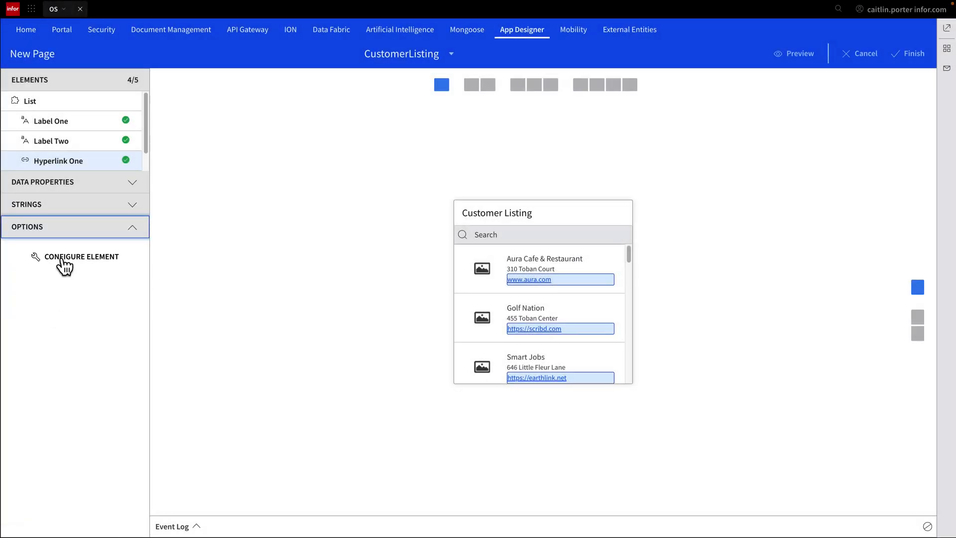
# Set the hyperlink's URL source field to Website and save the settings
pyautogui.click(81, 256)
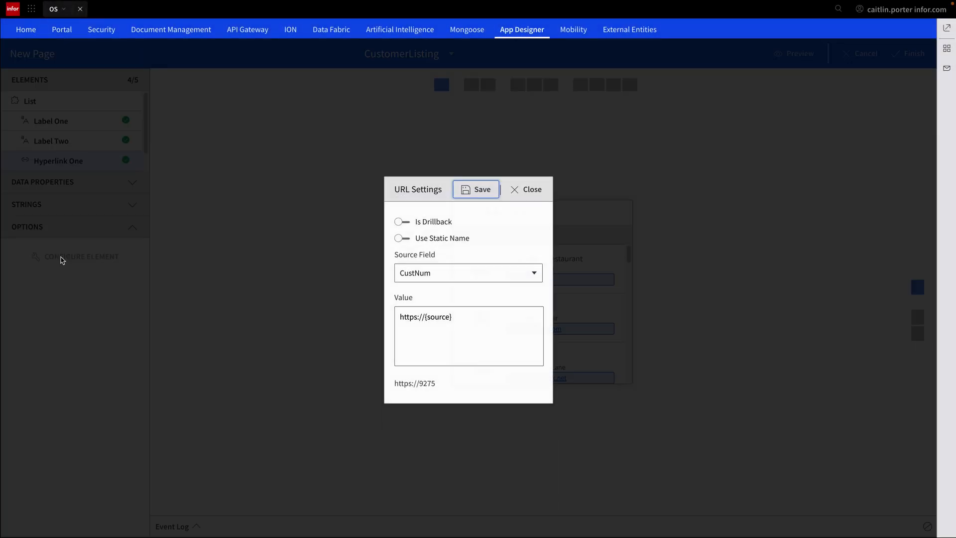
pyautogui.click(398, 220)
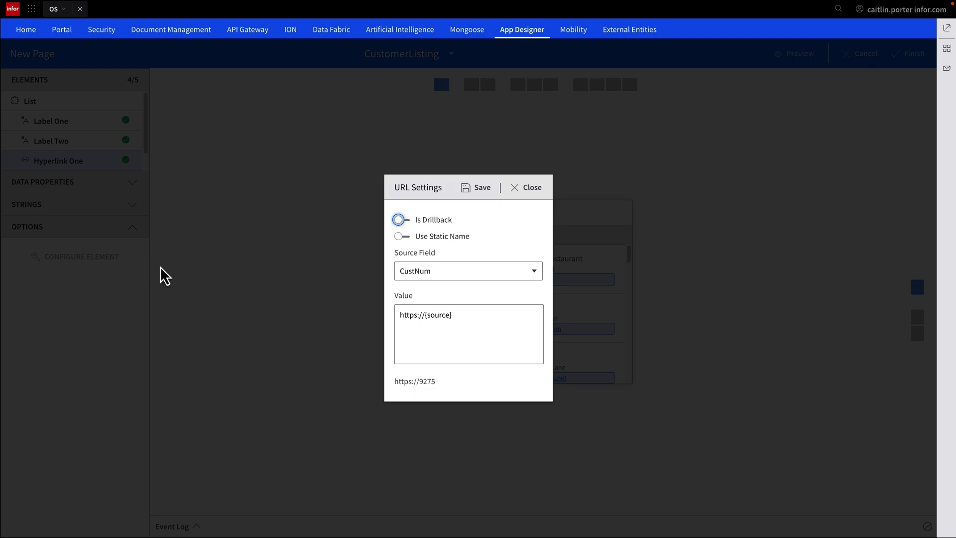
pyautogui.moveTo(462, 275)
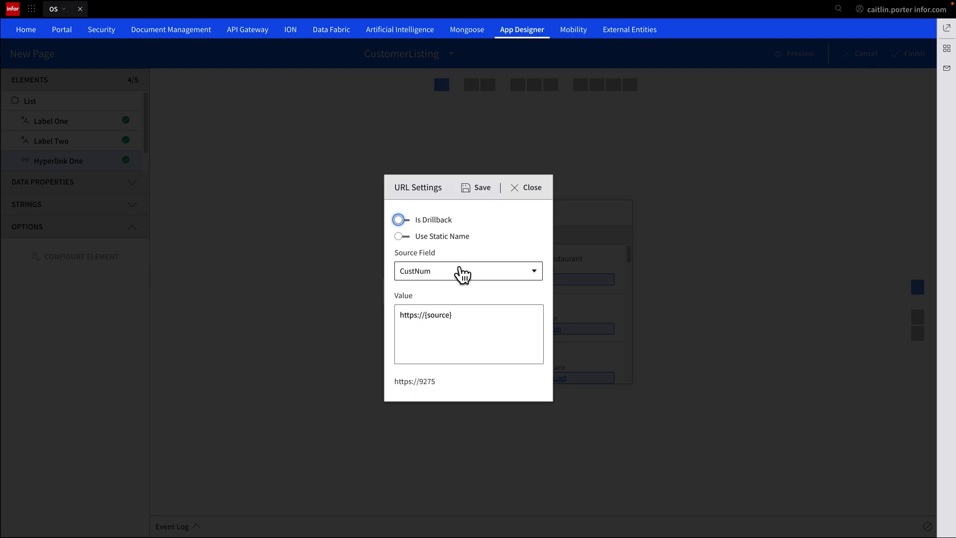
pyautogui.click(397, 220)
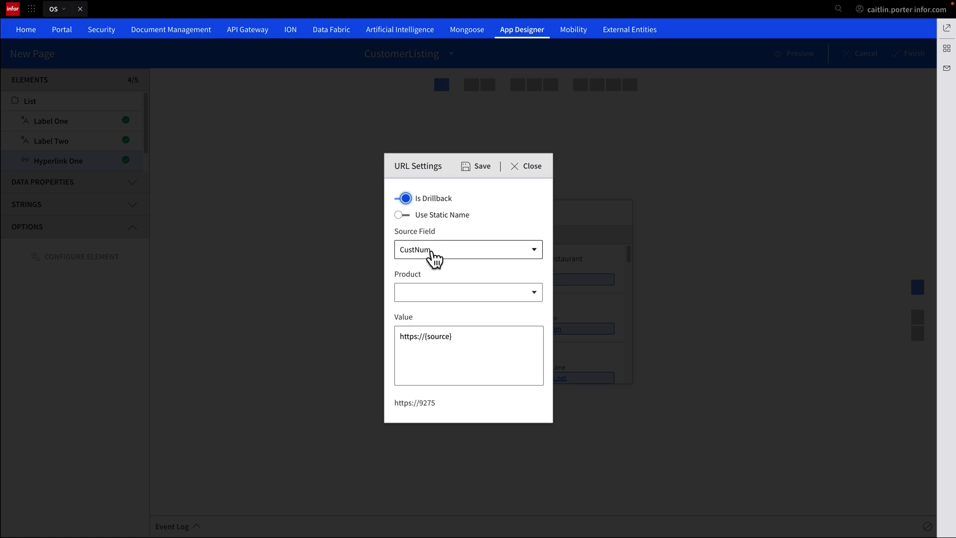
pyautogui.click(468, 292)
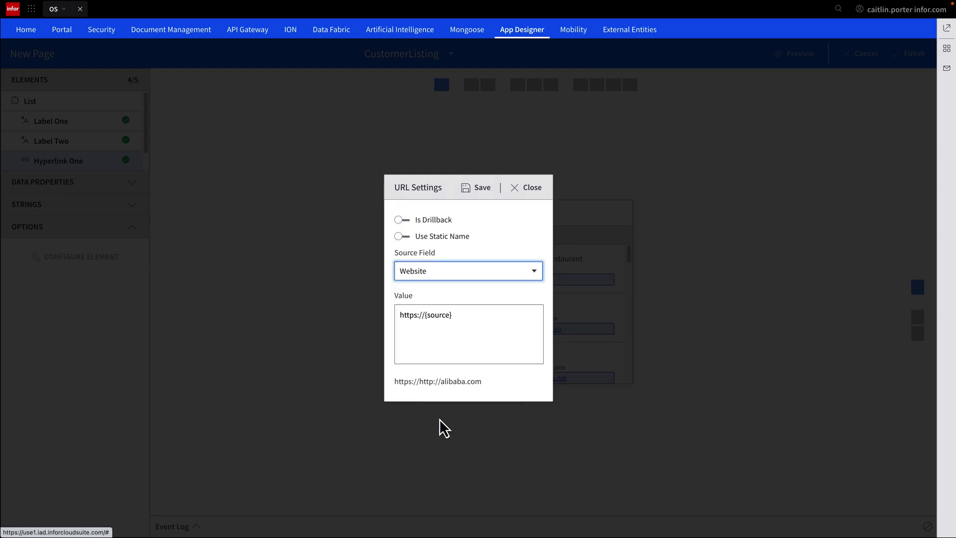
pyautogui.click(457, 322)
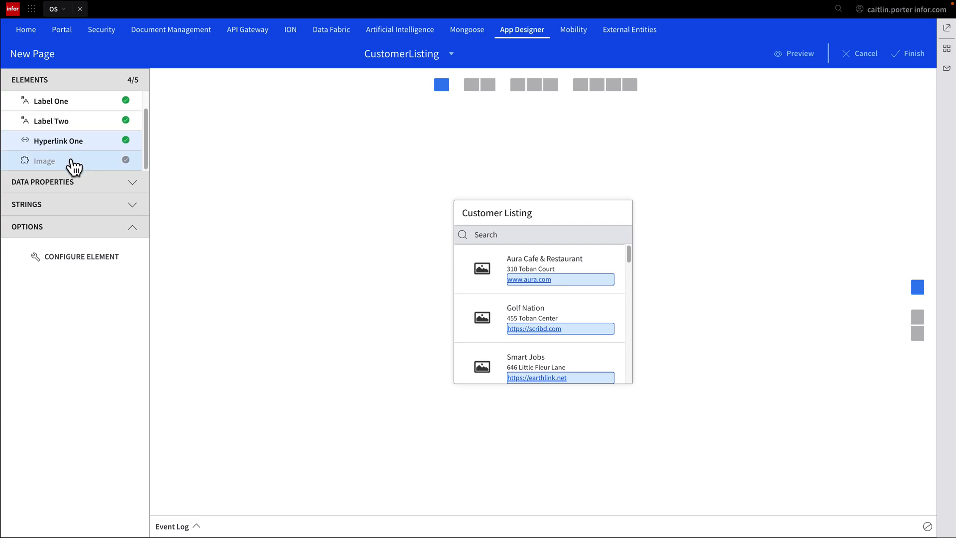
# Select the Image element to bind it to LogoText
pyautogui.click(43, 160)
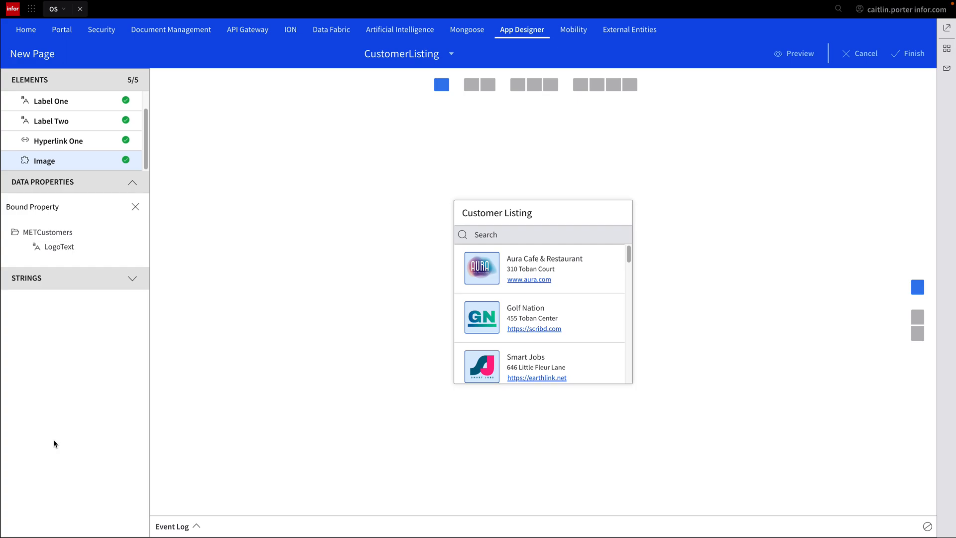
pyautogui.moveTo(72, 431)
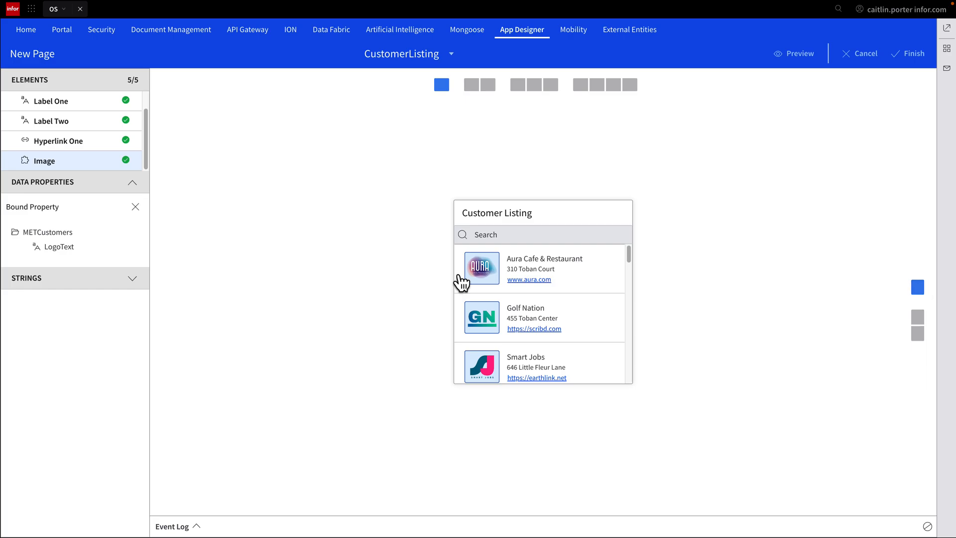
pyautogui.click(800, 53)
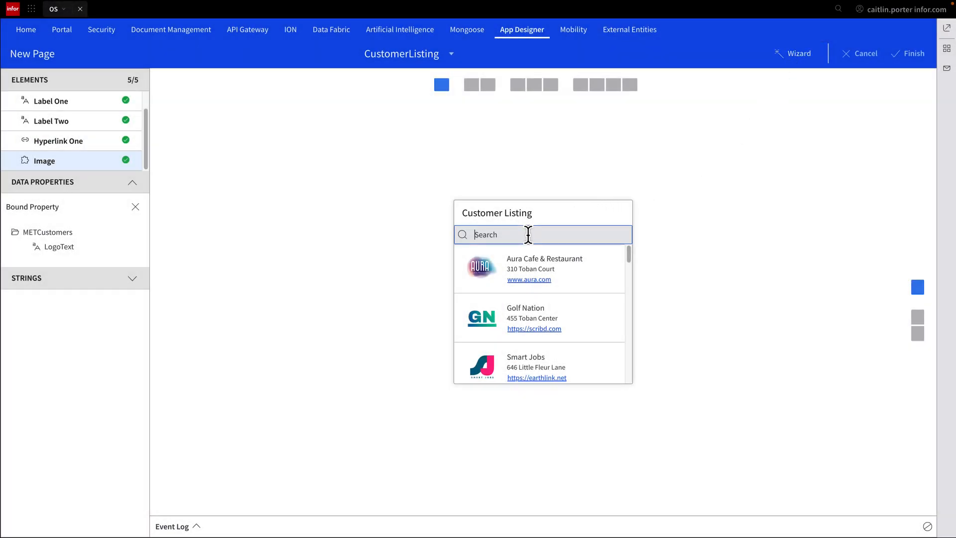
pyautogui.write('cafe')
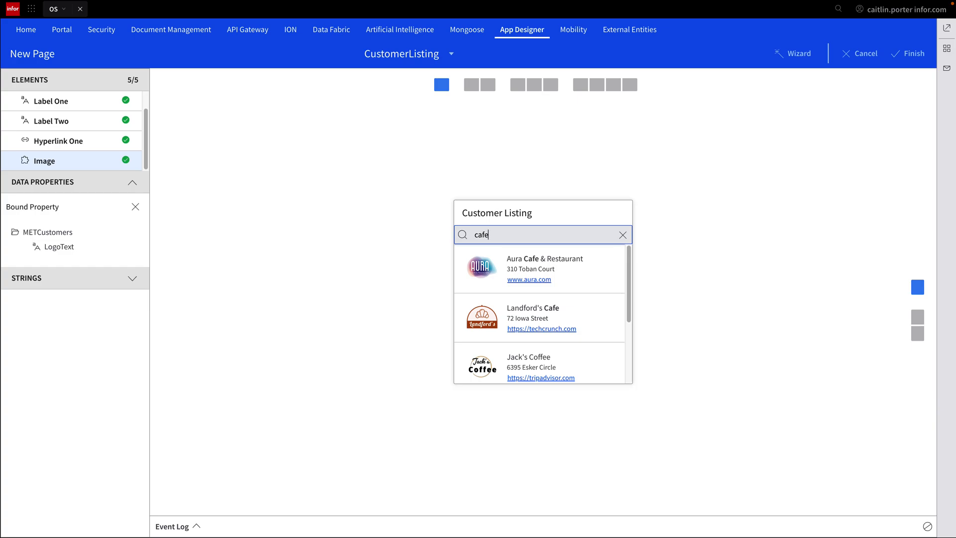
pyautogui.click(622, 234)
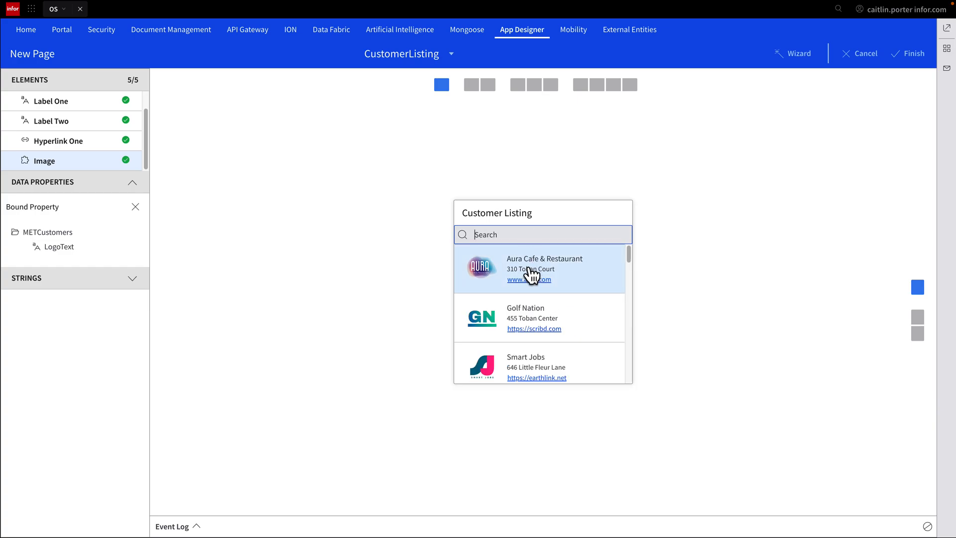
pyautogui.click(529, 280)
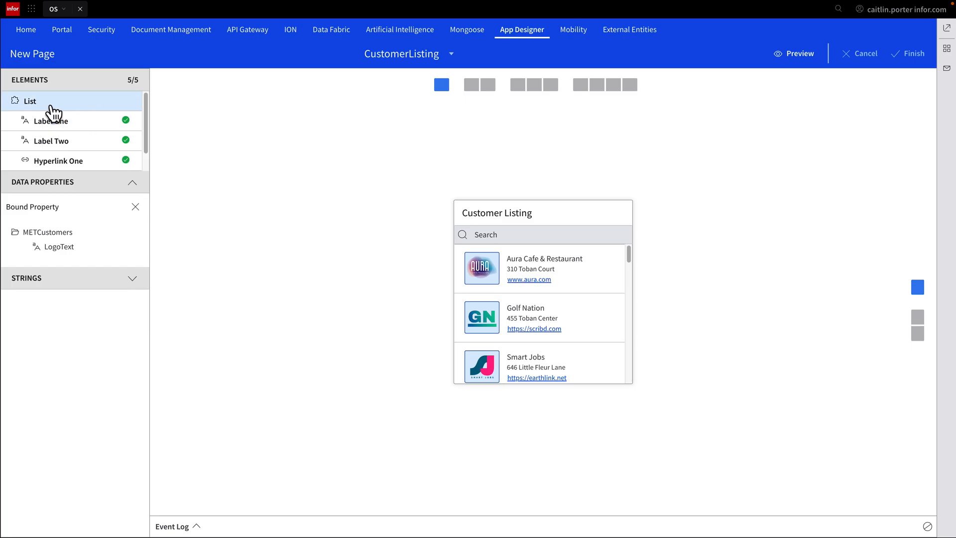
# Review the List's Sending context message settings, close unsaved, and bring up the page options
pyautogui.click(30, 101)
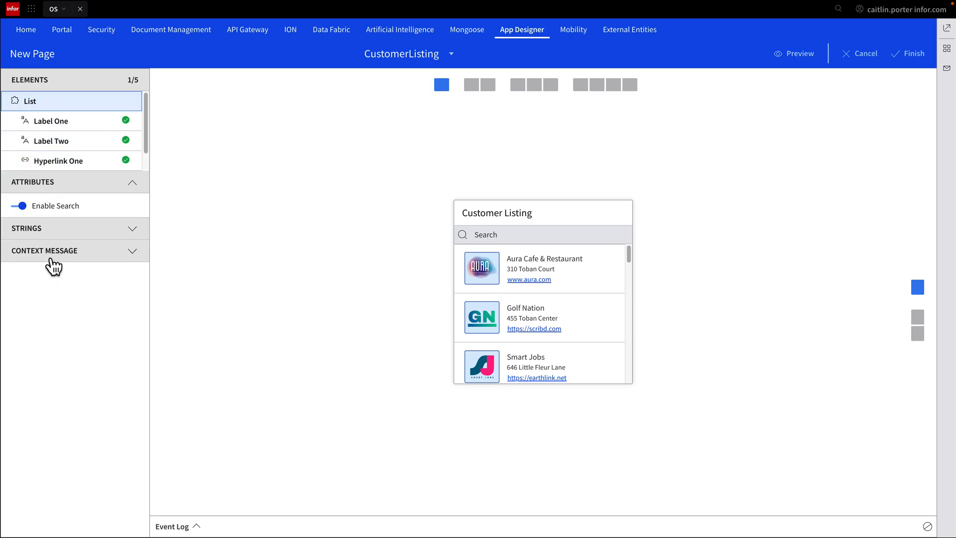
pyautogui.click(44, 250)
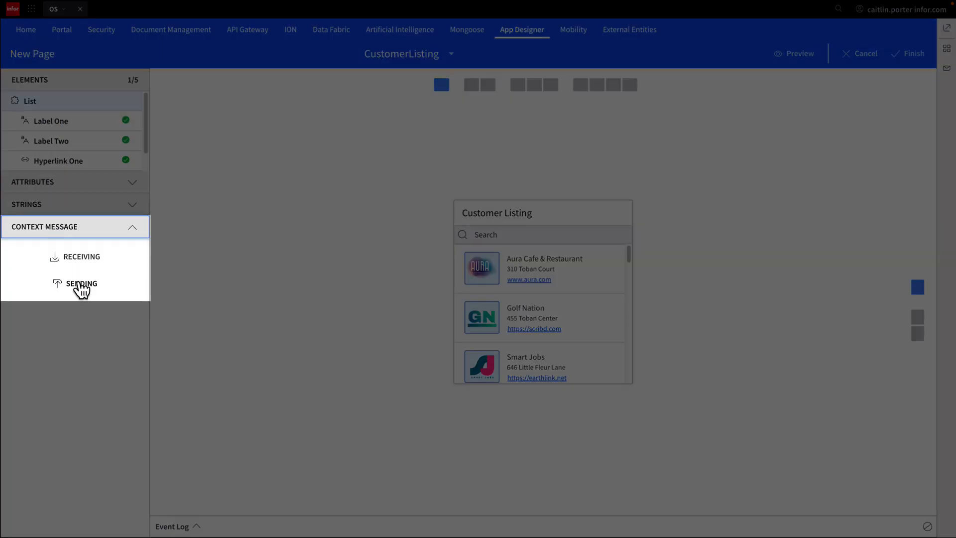
pyautogui.click(81, 283)
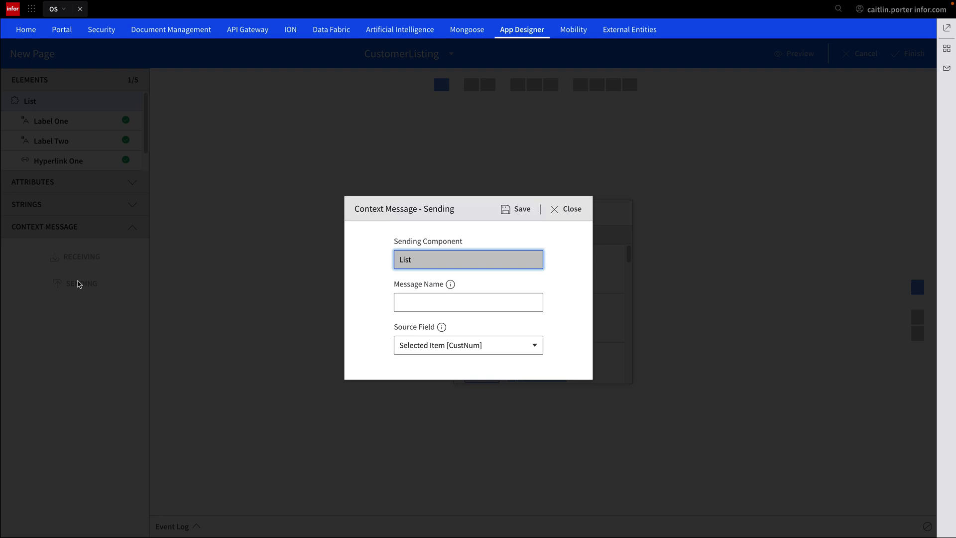
pyautogui.moveTo(558, 212)
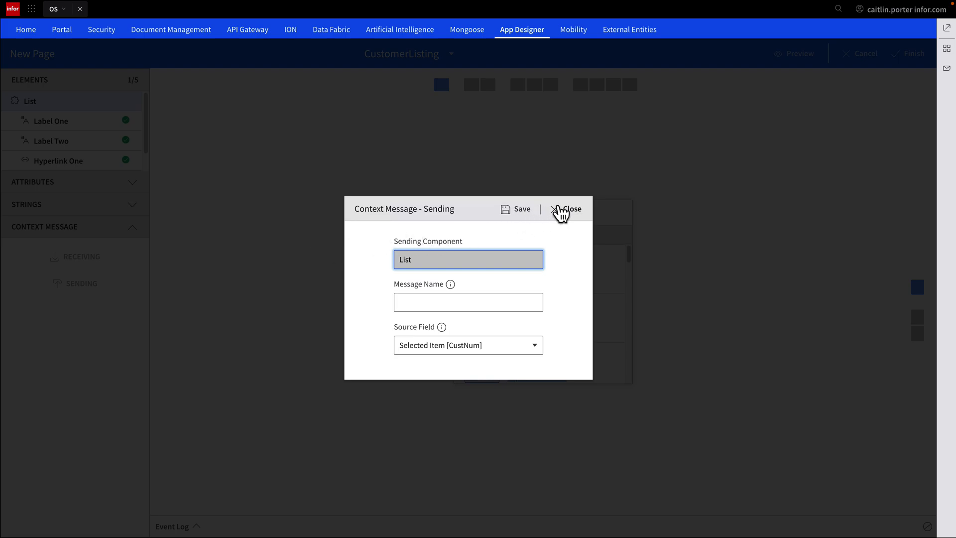
pyautogui.click(567, 209)
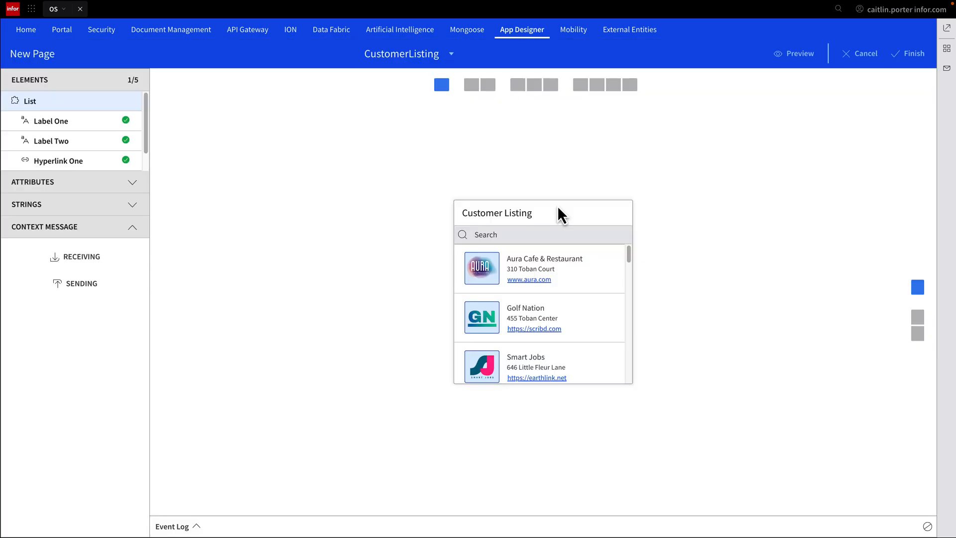
pyautogui.moveTo(555, 194)
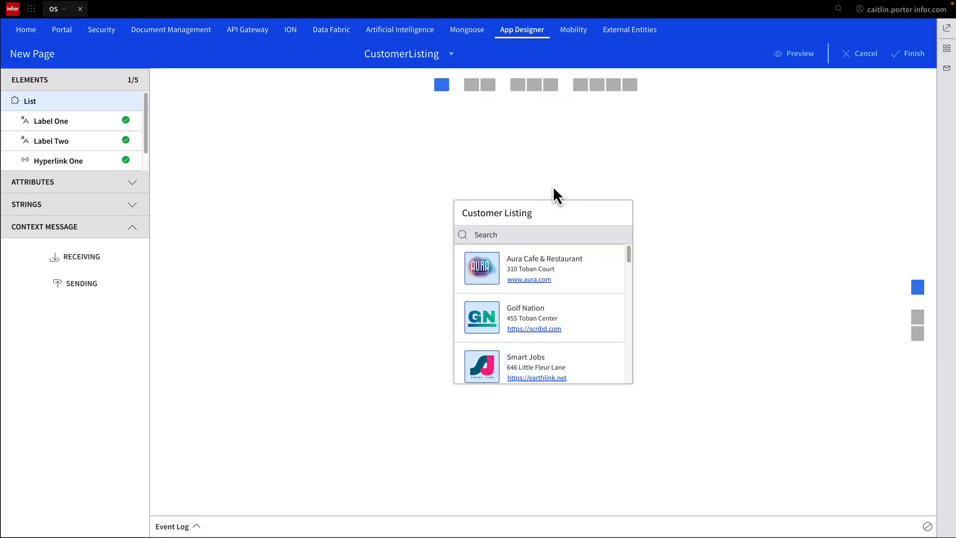
pyautogui.click(453, 53)
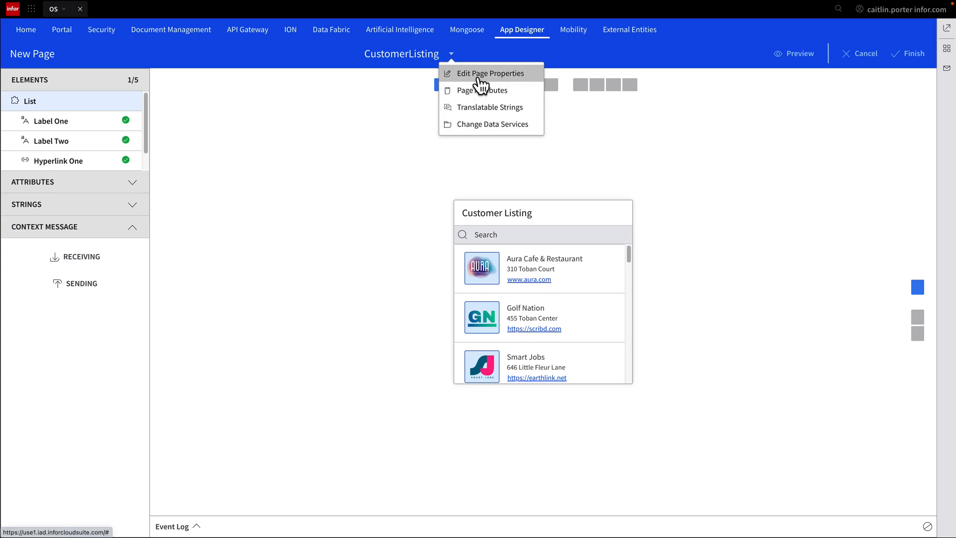
# Check the CustomerListing page properties unchanged, then finish and save the page to Drafts
pyautogui.click(490, 73)
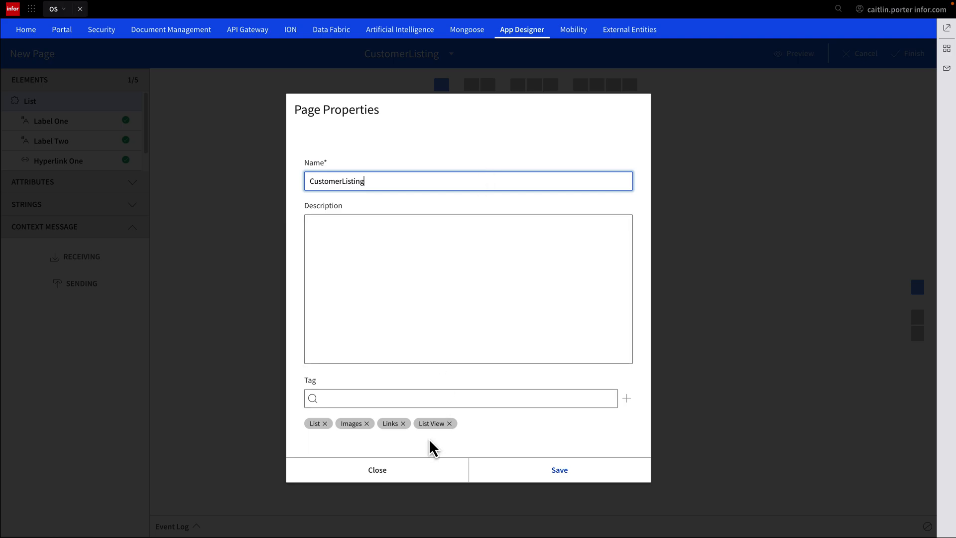
pyautogui.click(377, 470)
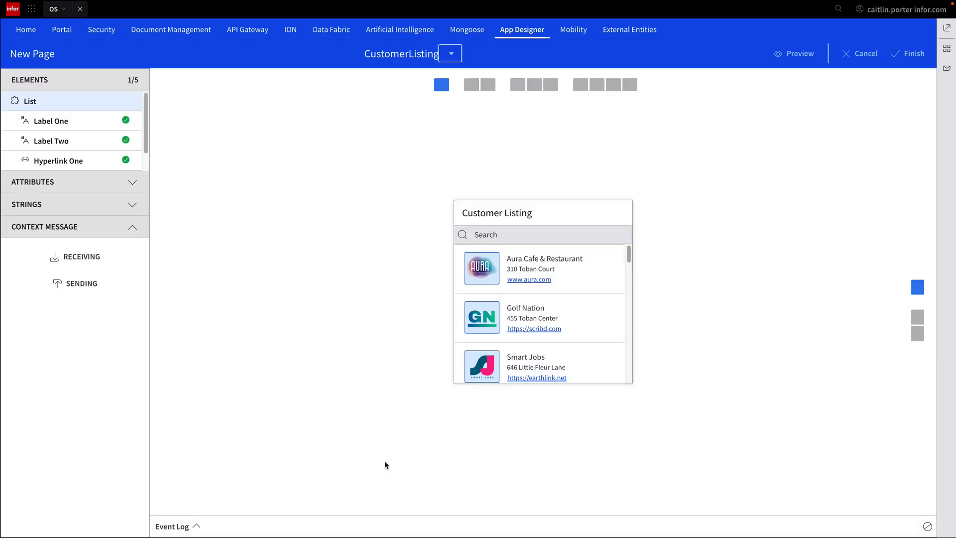
pyautogui.click(911, 54)
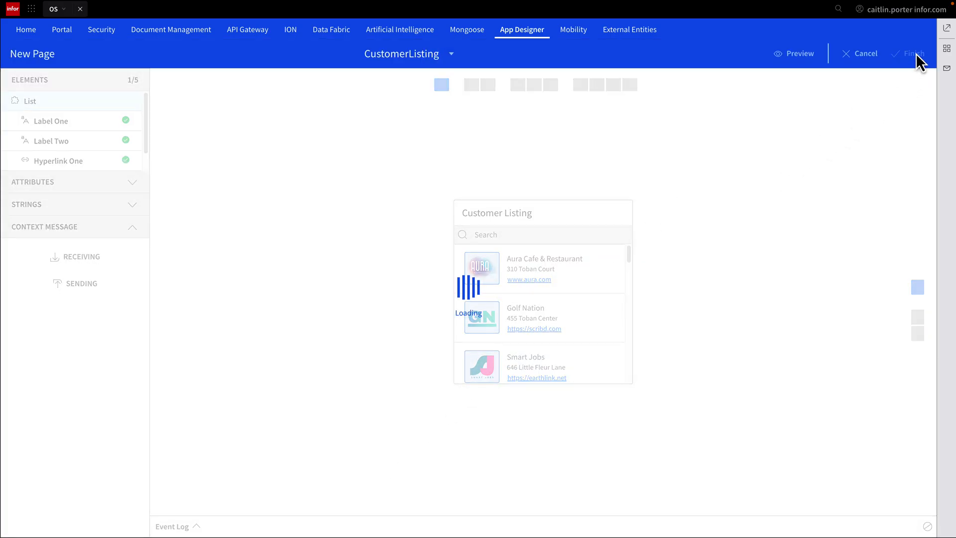
pyautogui.click(914, 53)
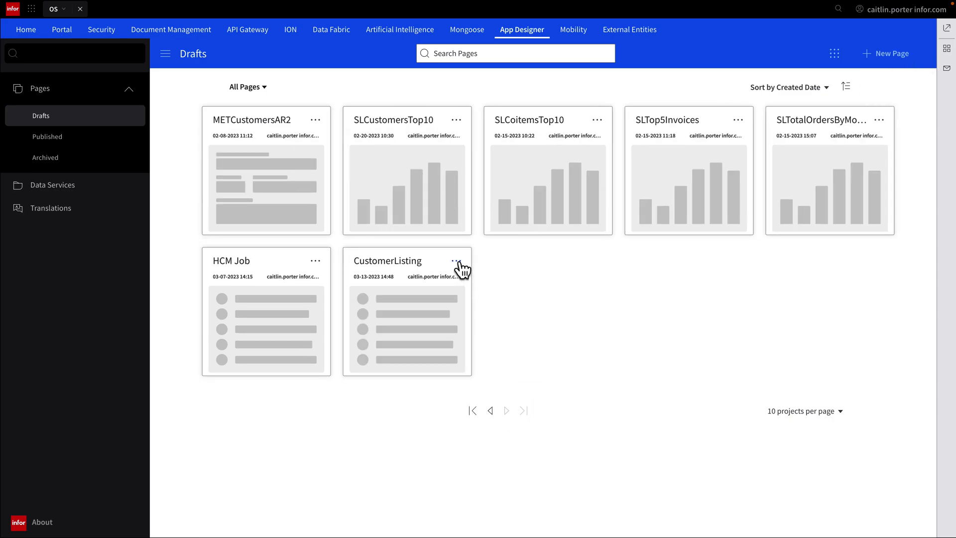
# Show the action menu on the CustomerListing draft card
pyautogui.click(456, 260)
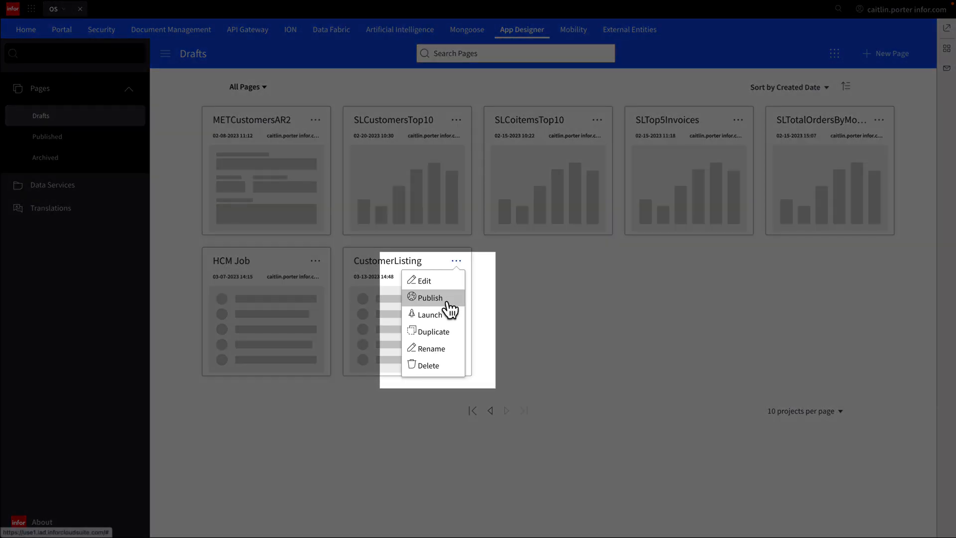
pyautogui.moveTo(436, 366)
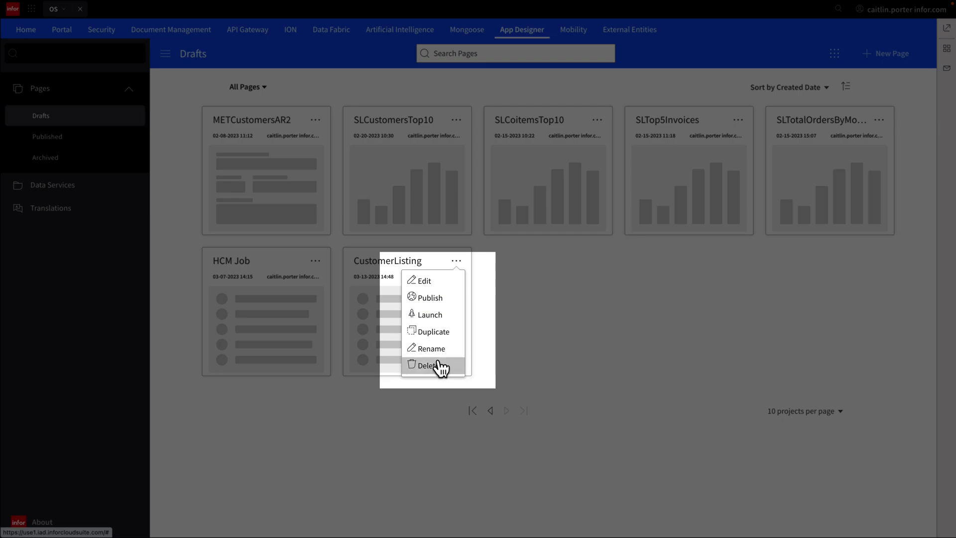
pyautogui.moveTo(438, 318)
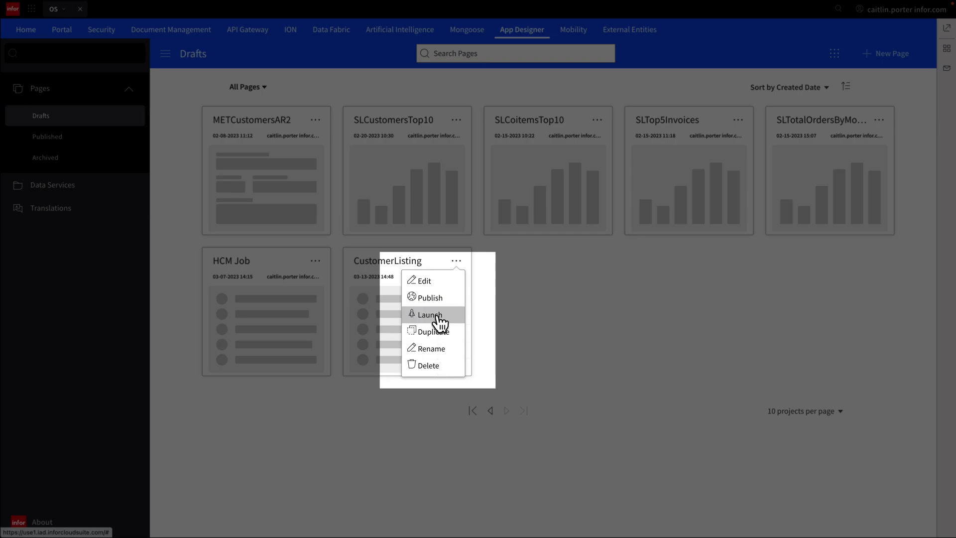
# Launch CustomerListing in runtime and scroll through the customer list with logos and links
pyautogui.click(428, 315)
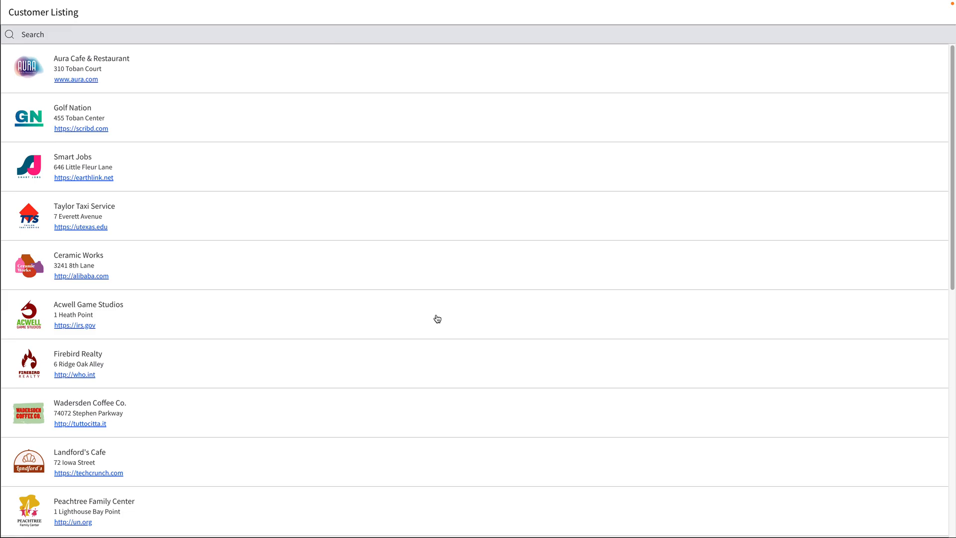
pyautogui.scroll(-3)
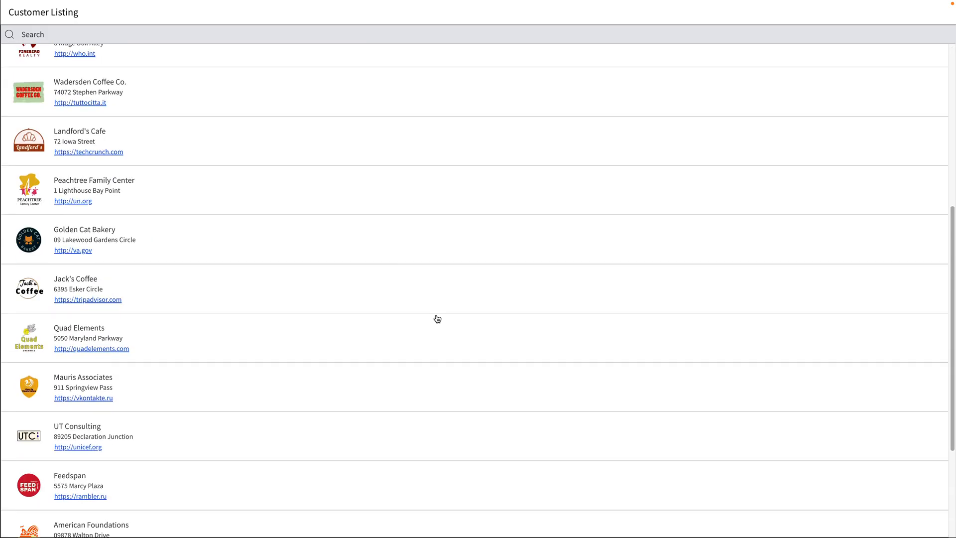
pyautogui.scroll(3)
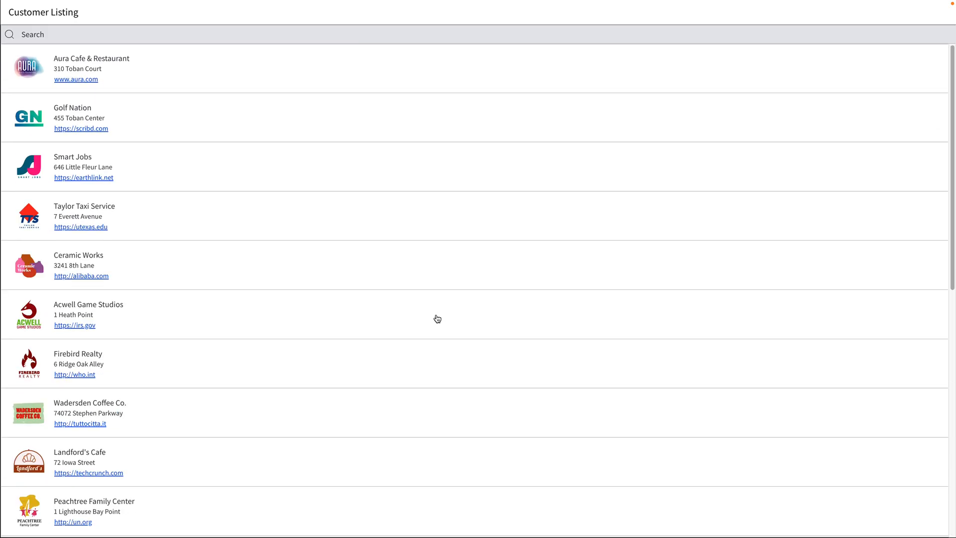